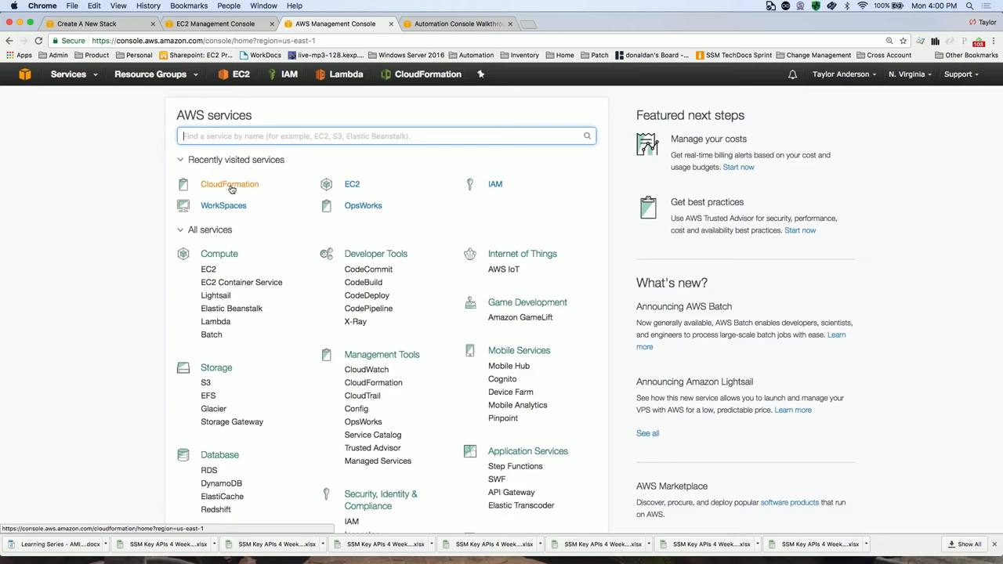
- Go to CloudFormation and start the Create Stack wizard
{"action": "left_click", "coordinate": [228, 184]}
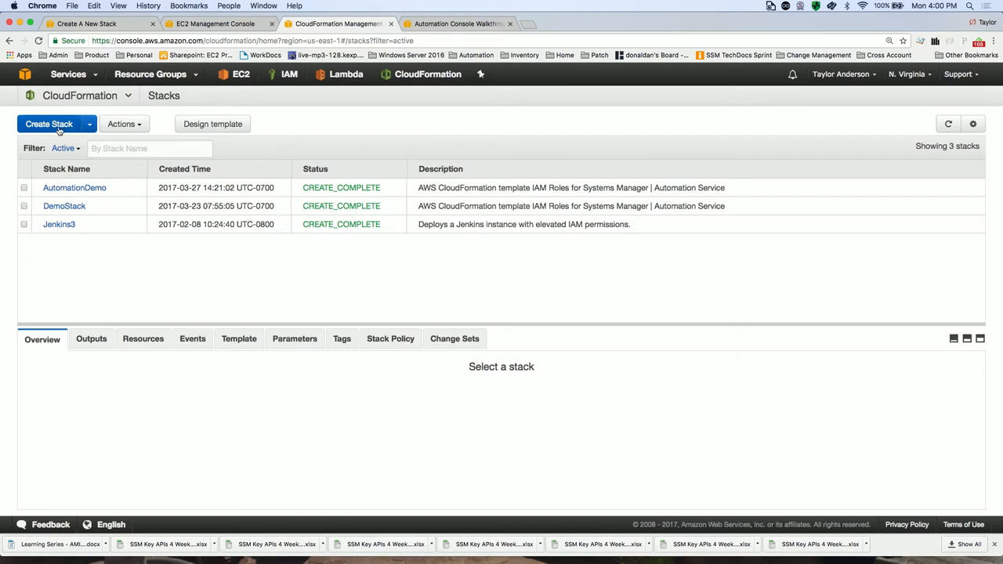
{"action": "left_click", "coordinate": [48, 123]}
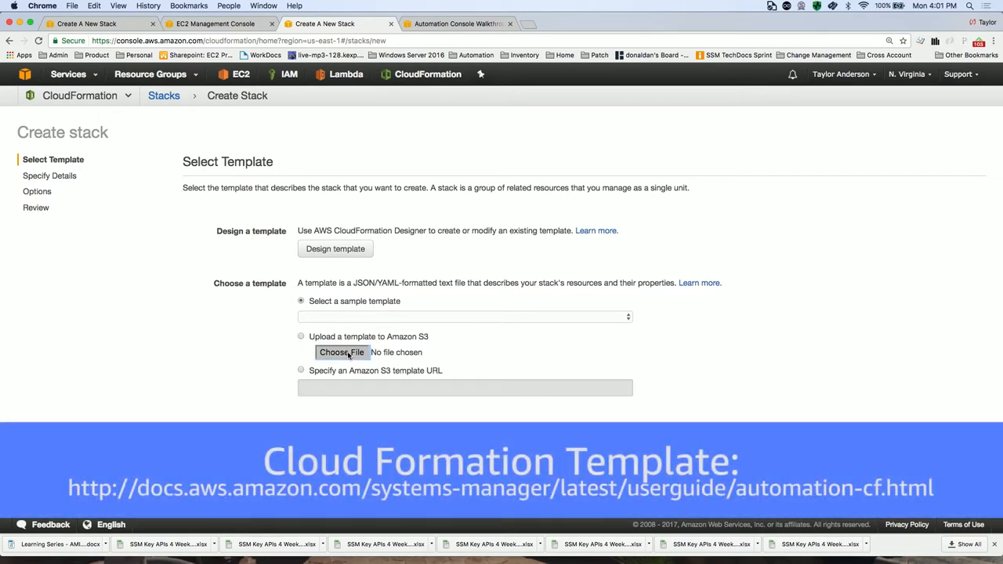
- Upload AutomationDemo.yaml as the stack template under 'Upload a template to Amazon S3'
{"action": "left_click", "coordinate": [341, 352]}
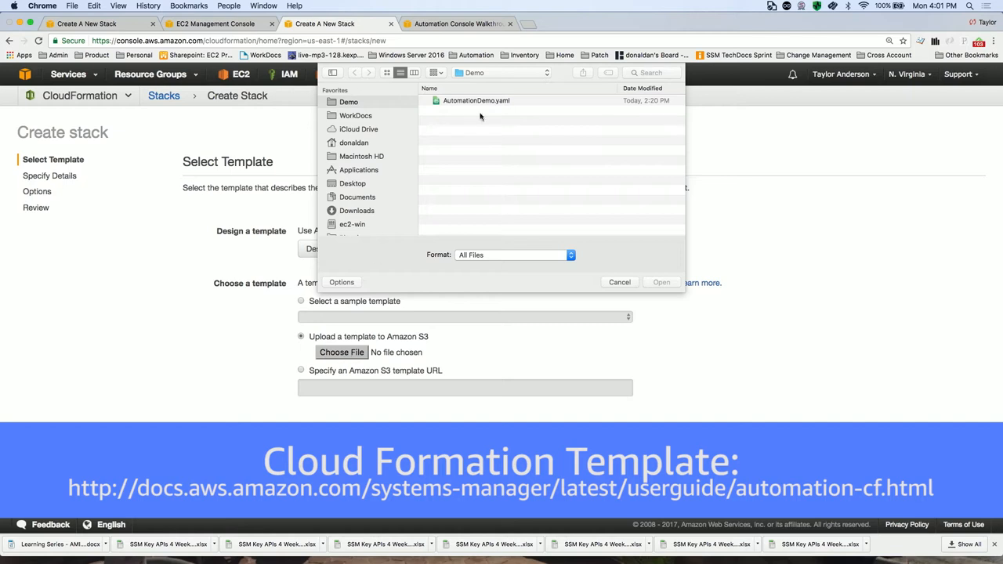
{"action": "mouse_move", "coordinate": [481, 108]}
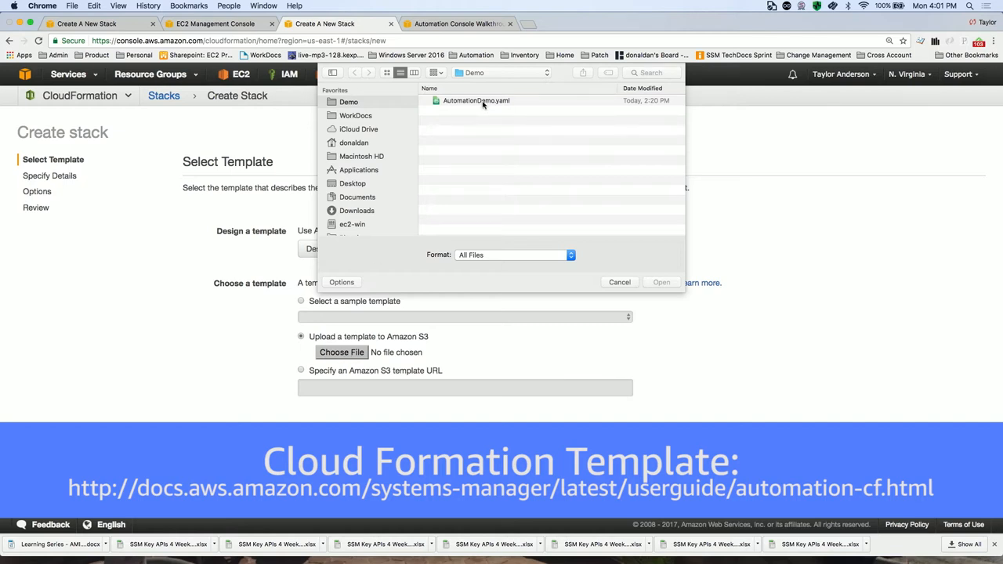
{"action": "left_click", "coordinate": [477, 100]}
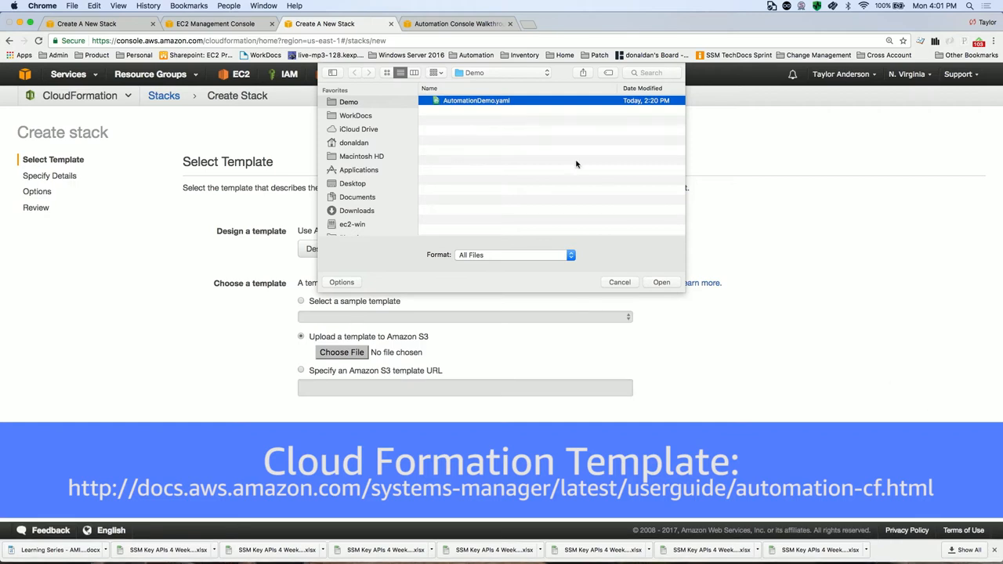
{"action": "left_click", "coordinate": [662, 282]}
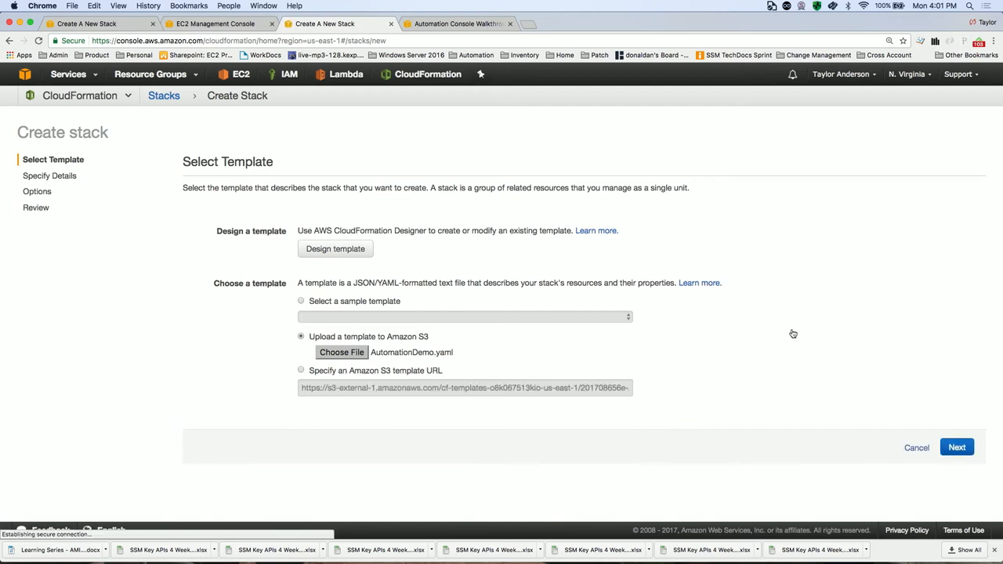
- Name the stack MyAutomationDemo and advance through the options to the review step
{"action": "left_click", "coordinate": [956, 447]}
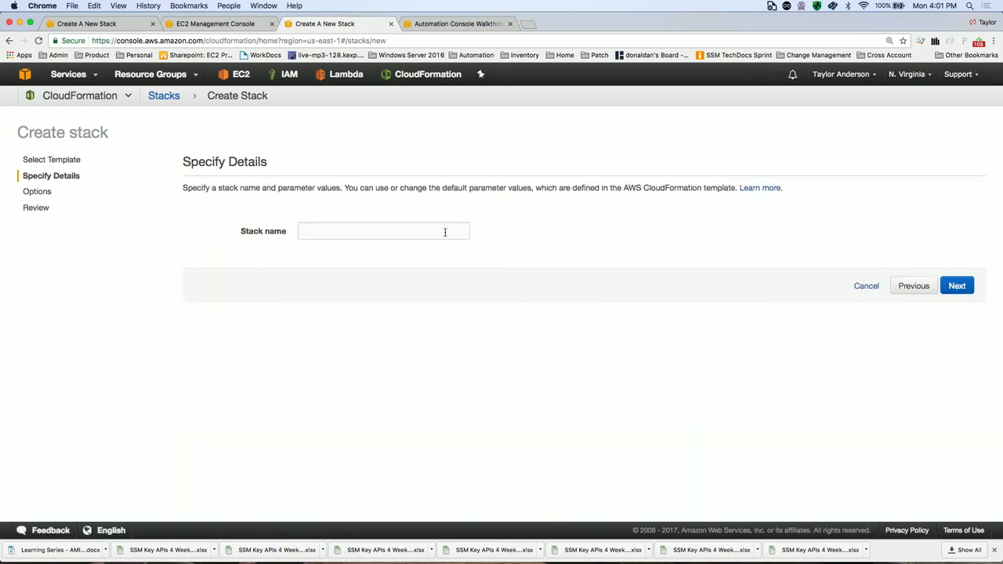
{"action": "type", "text": "MyAutomationDemo"}
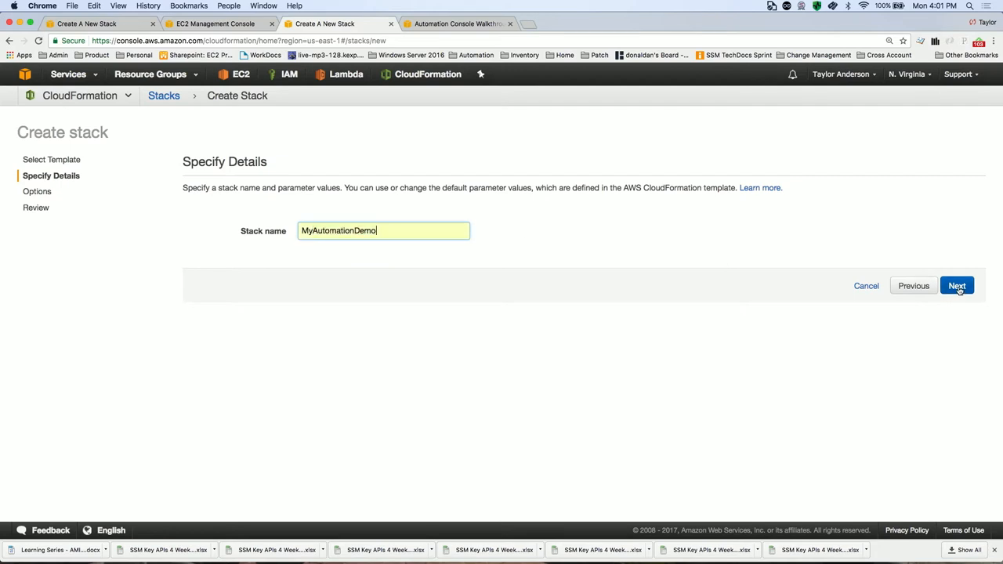
{"action": "left_click", "coordinate": [956, 285]}
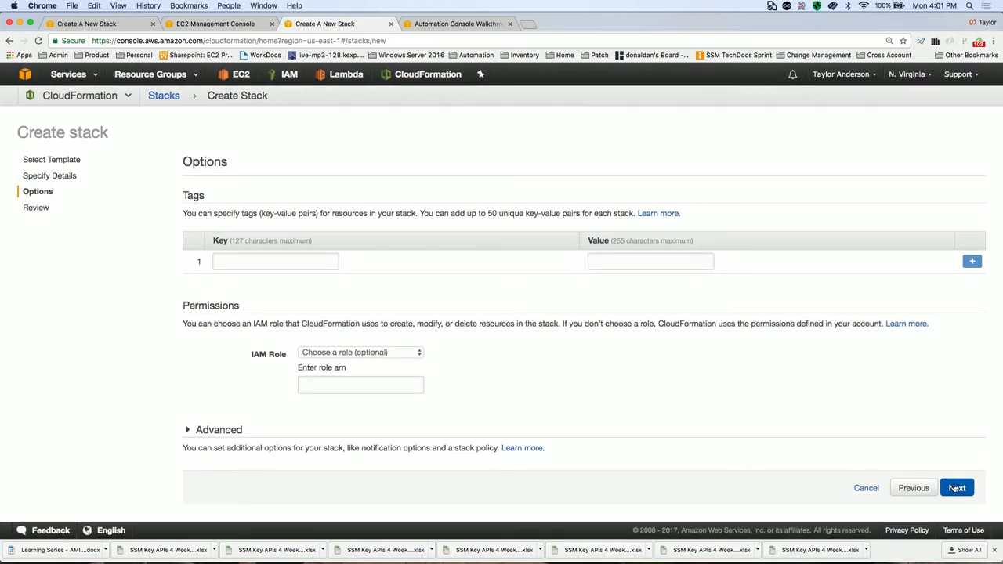
{"action": "left_click", "coordinate": [957, 487]}
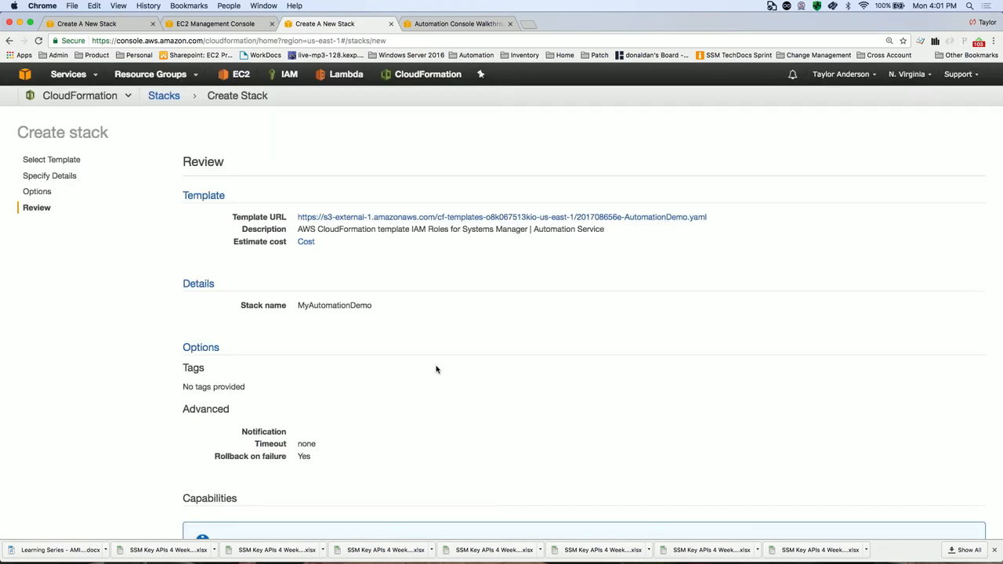
- Acknowledge IAM resource creation and create the MyAutomationDemo stack
{"action": "scroll", "scroll_direction": "down", "scroll_amount": 3}
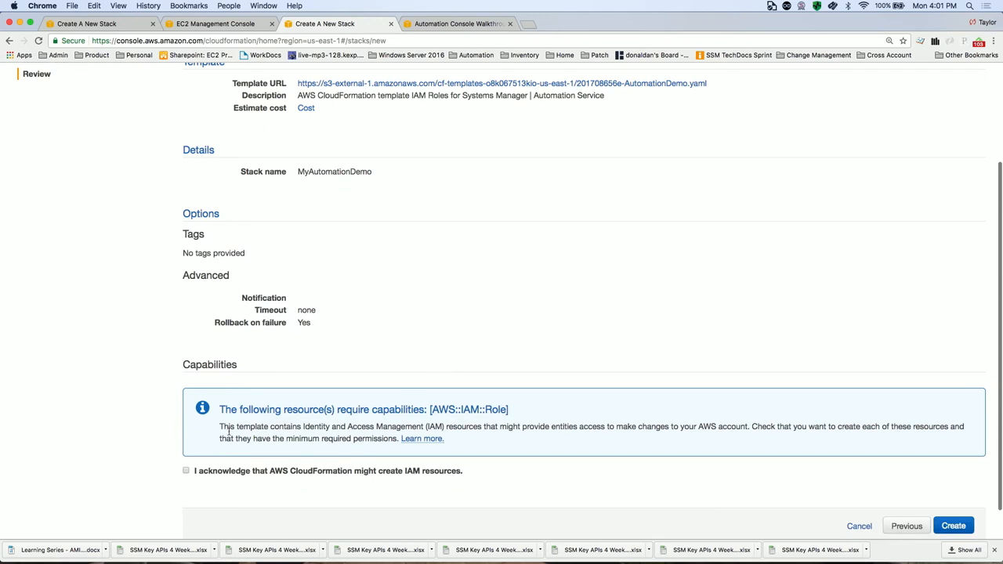
{"action": "mouse_move", "coordinate": [186, 470]}
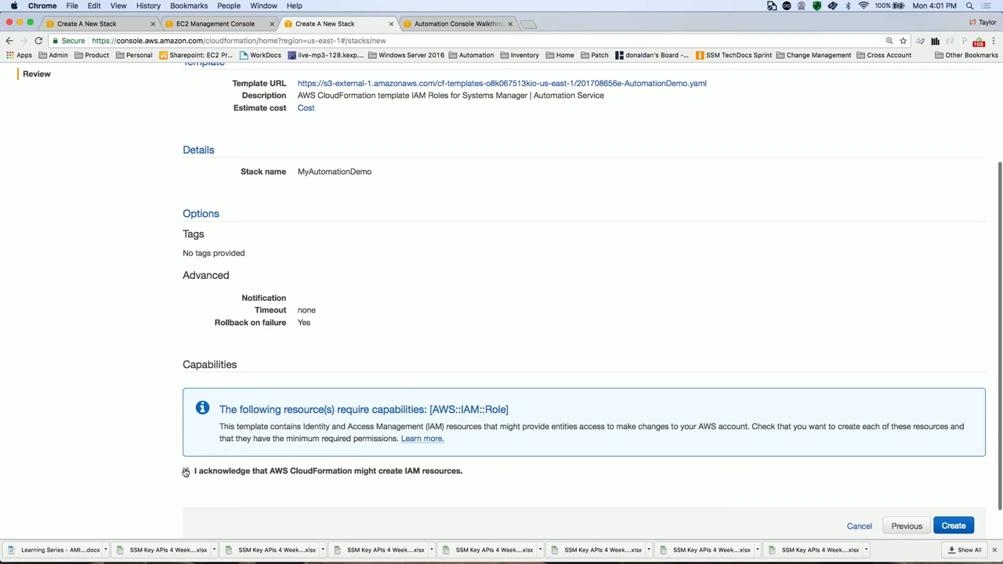
{"action": "left_click", "coordinate": [185, 470]}
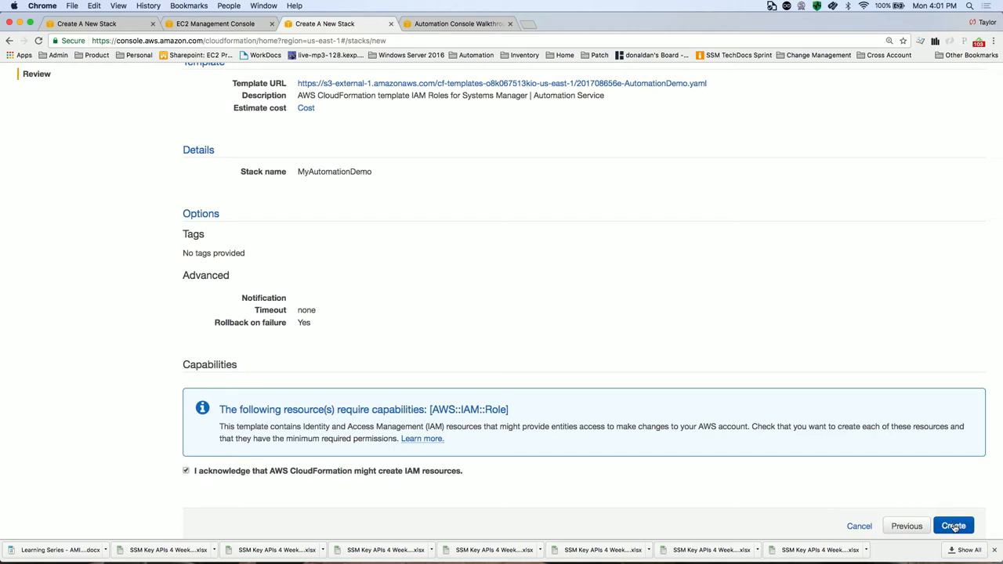
{"action": "left_click", "coordinate": [954, 526]}
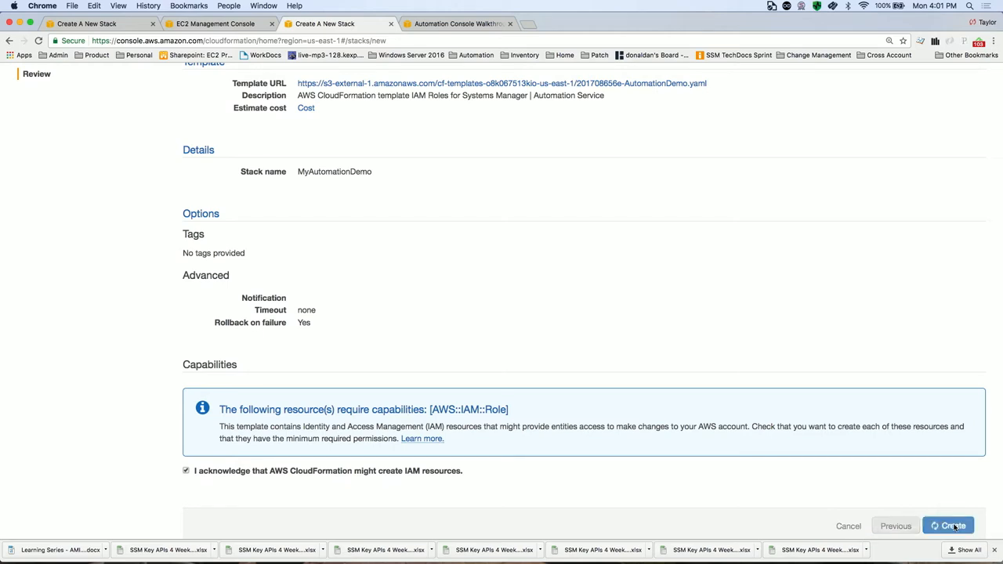
{"action": "left_click", "coordinate": [949, 527]}
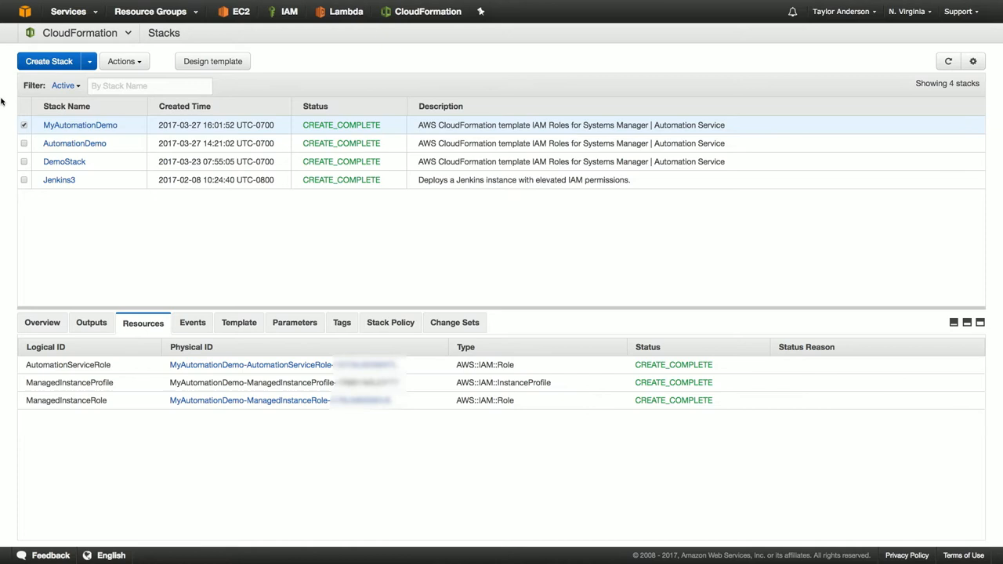
{"action": "mouse_move", "coordinate": [85, 388]}
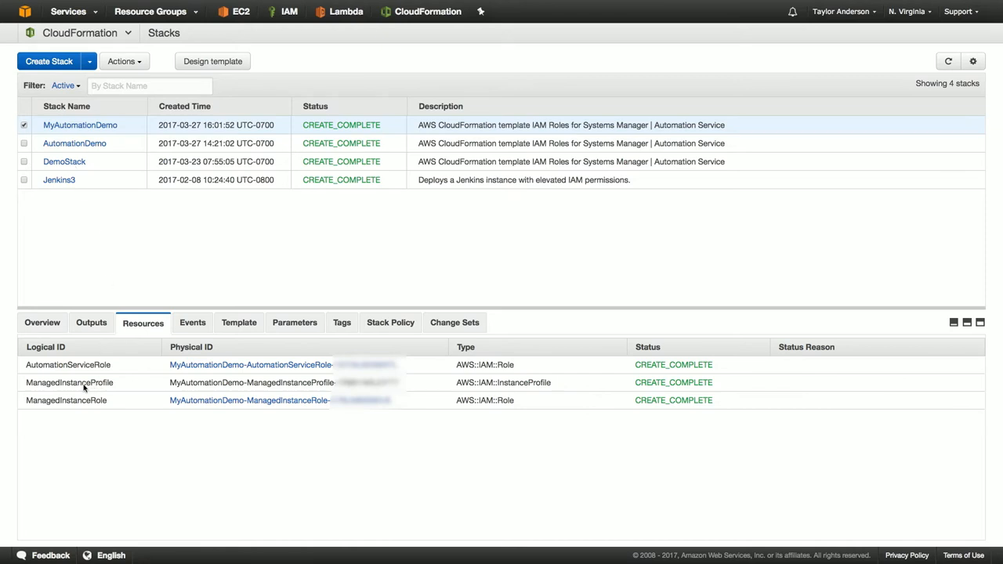
{"action": "mouse_move", "coordinate": [128, 386]}
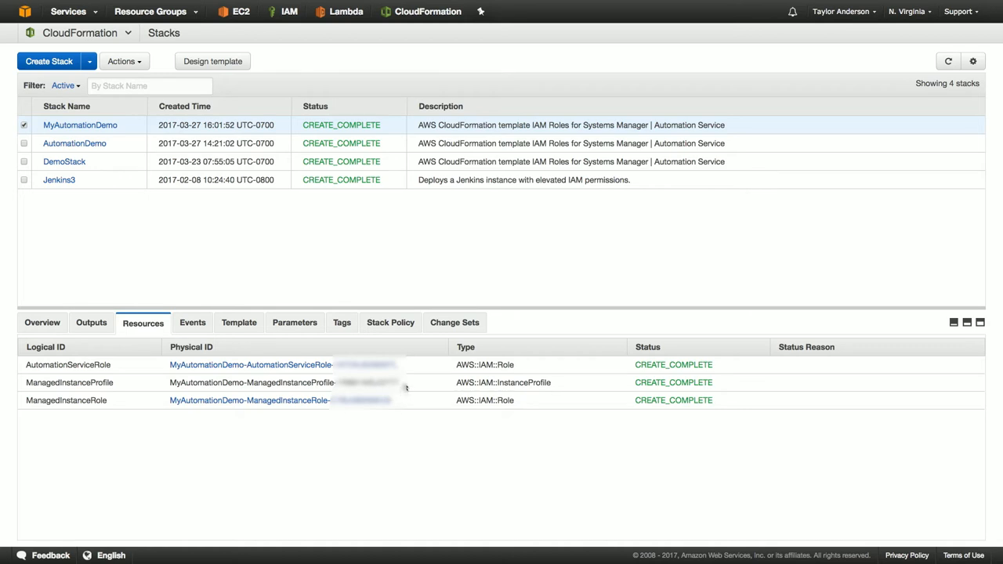
{"action": "mouse_move", "coordinate": [251, 382]}
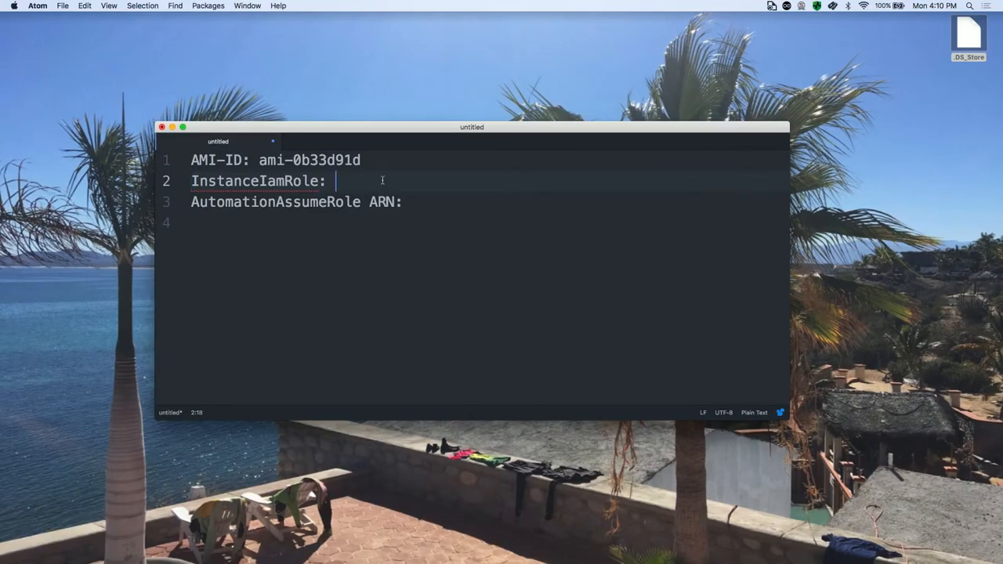
- Note the MyAutomationDemo-ManagedInstanceProfile name and the AutomationServiceRole ARN in Atom
{"action": "type", "text": "MyAutomationDemo-ManagedInstanceProfile"}
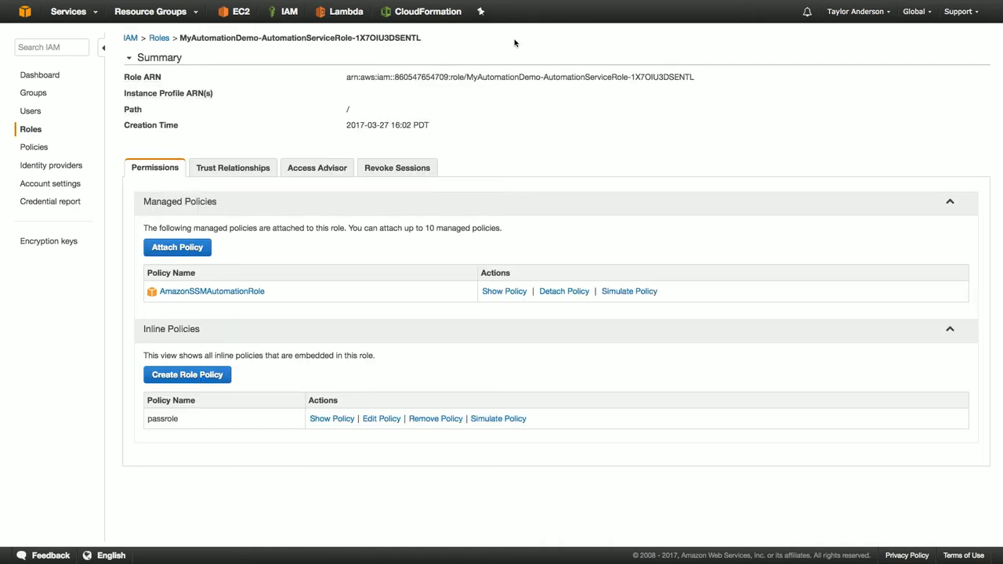
{"action": "left_click_drag", "start_coordinate": [464, 77], "coordinate": [693, 77]}
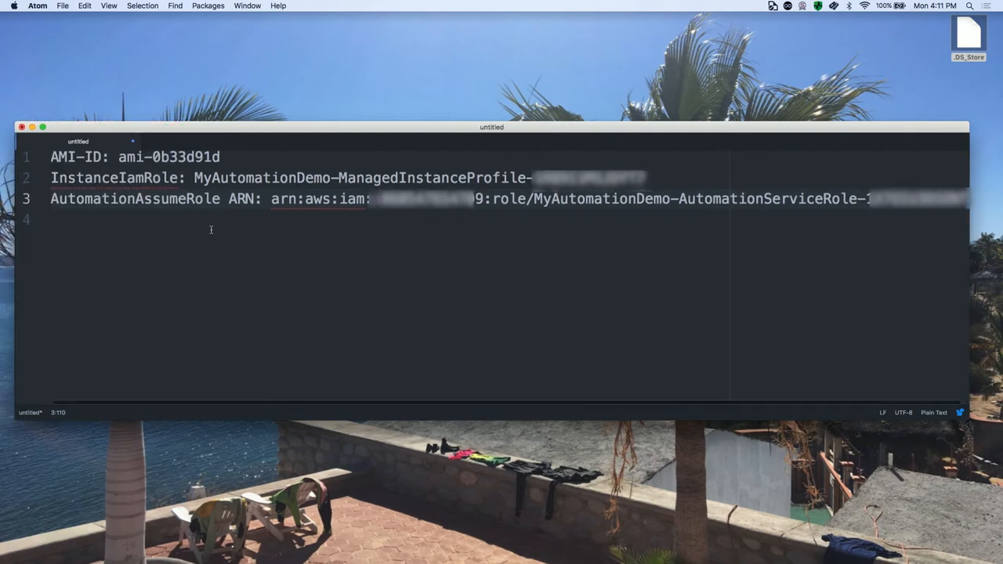
{"action": "key", "text": "cmd+tab"}
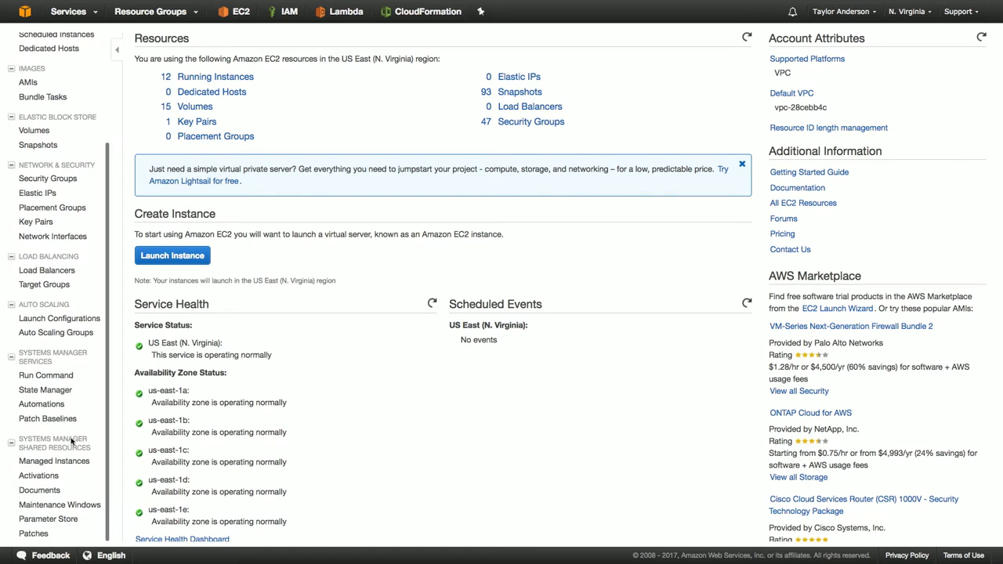
- Show the Systems Manager Automations list with past AWS-UpdateLinuxAmi executions
{"action": "left_click", "coordinate": [41, 404]}
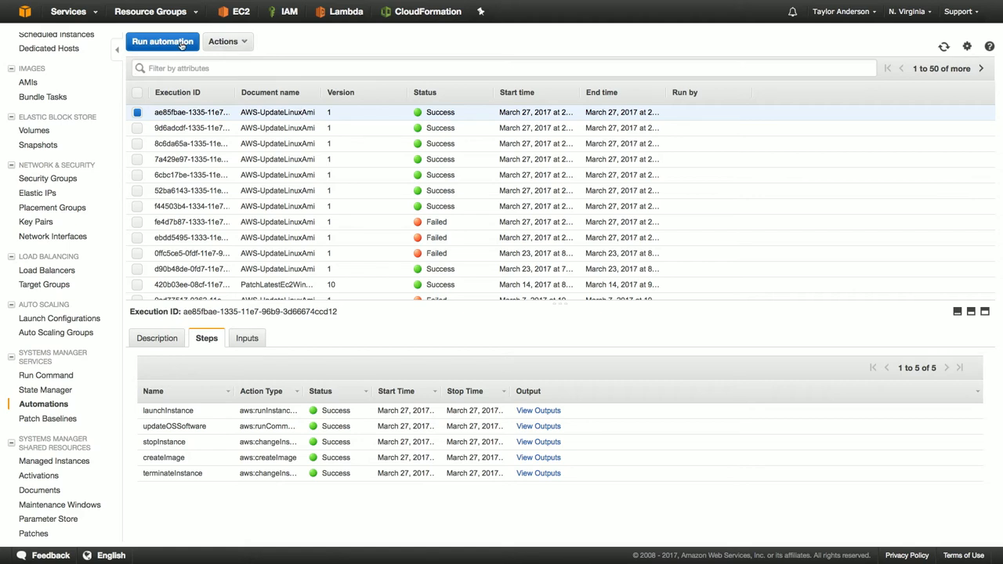
- Start a new automation run using the AWS-UpdateLinuxAmi document
{"action": "left_click", "coordinate": [163, 41]}
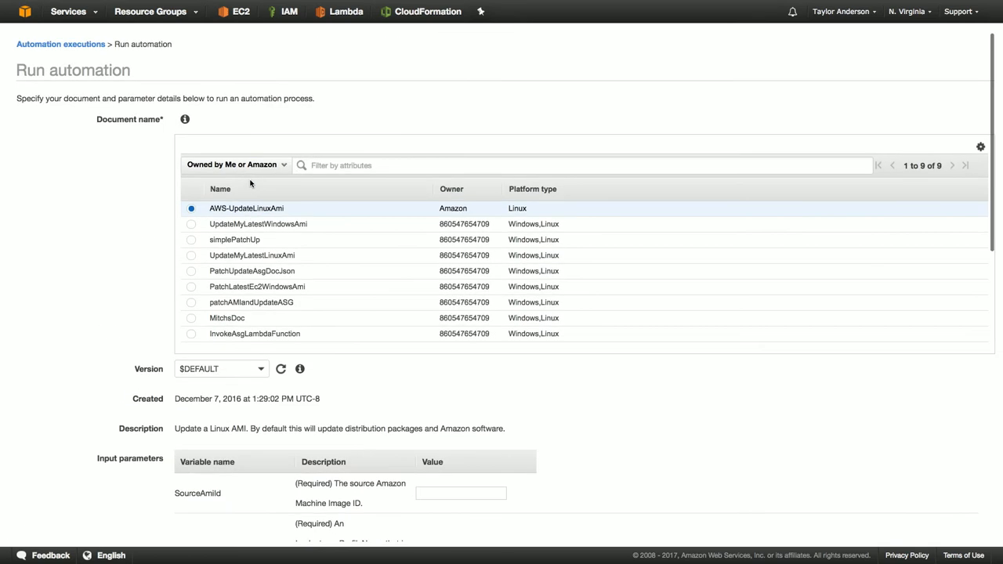
{"action": "mouse_move", "coordinate": [286, 223]}
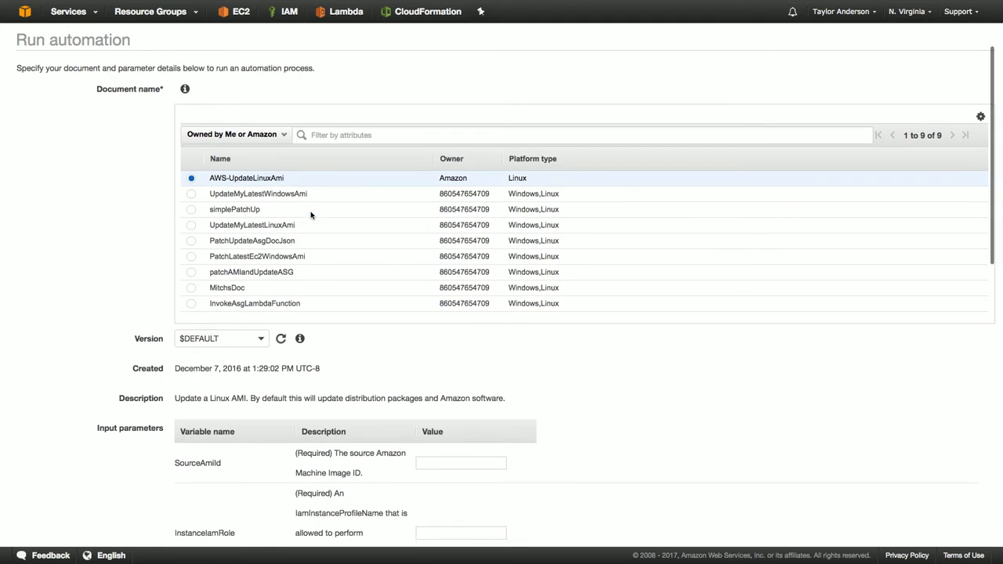
- Enter source AMI ami-0b33d91d and the automation service role ARN as input parameters
{"action": "scroll", "scroll_direction": "down", "scroll_amount": 3}
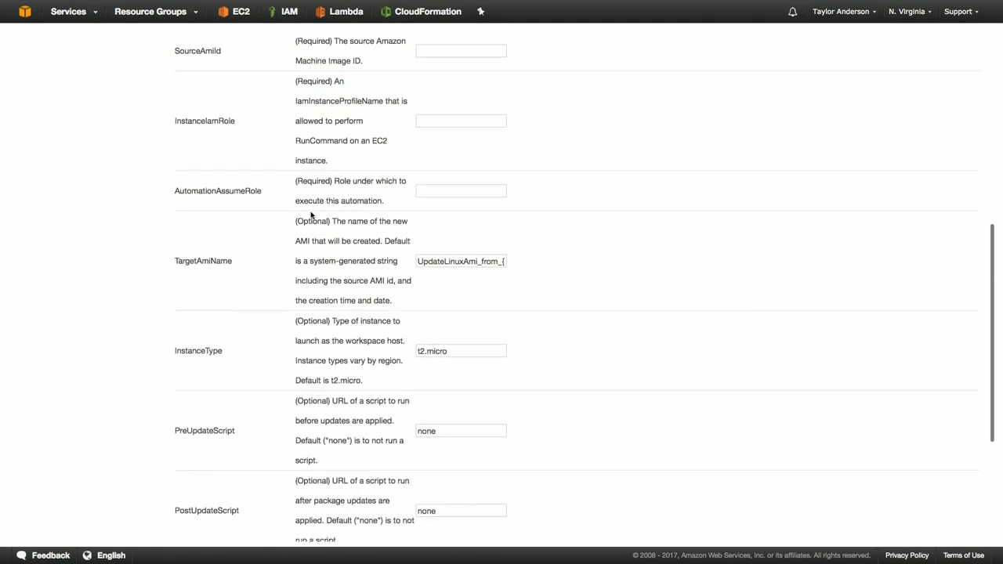
{"action": "scroll", "scroll_direction": "down", "scroll_amount": 3}
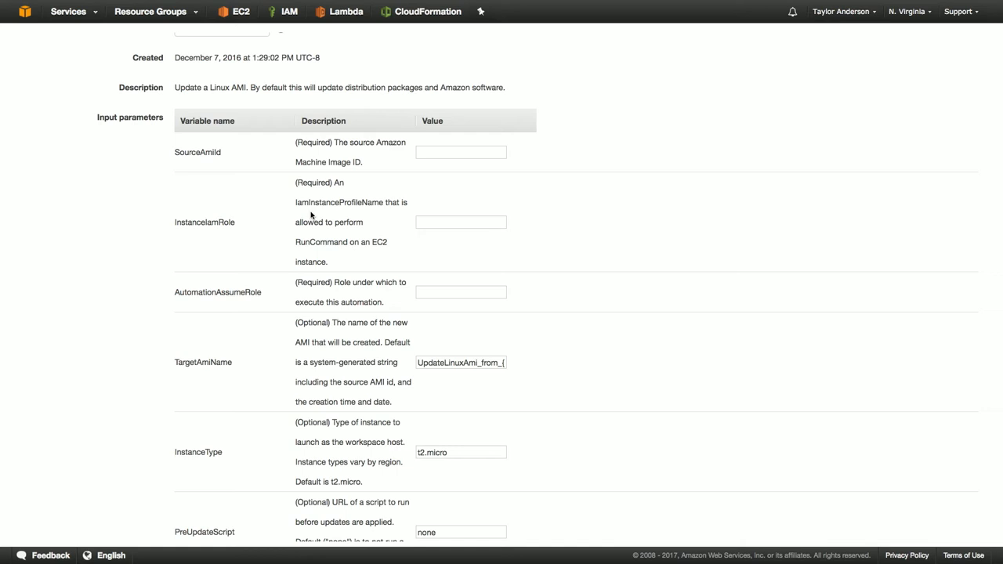
{"action": "mouse_move", "coordinate": [668, 507]}
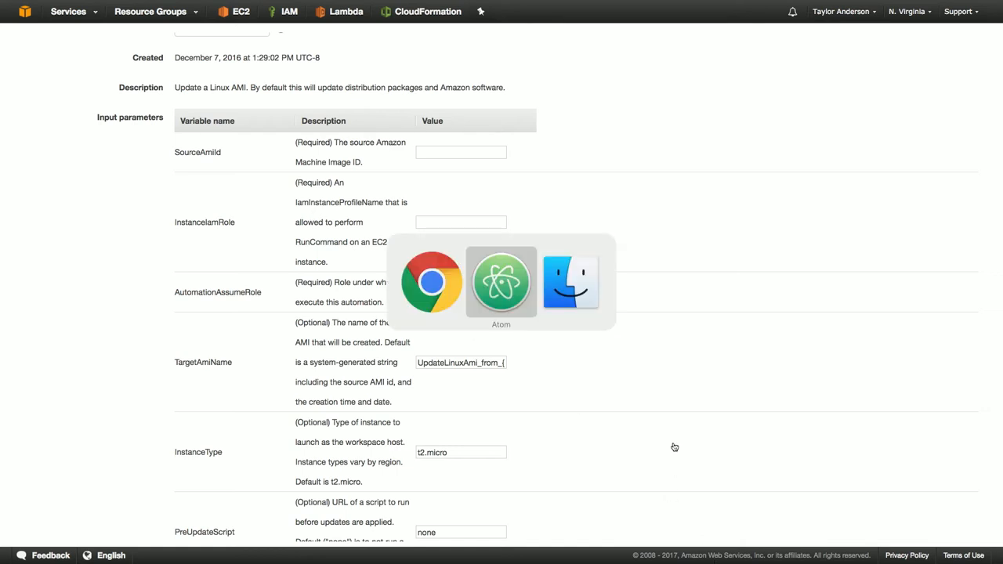
{"action": "left_click", "coordinate": [502, 281]}
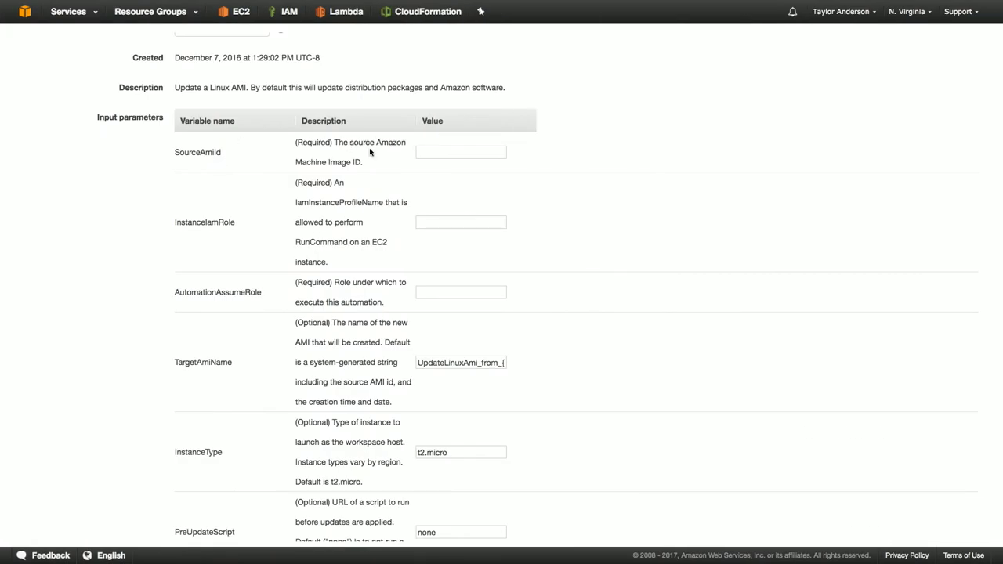
{"action": "type", "text": "ami-0b33d91d"}
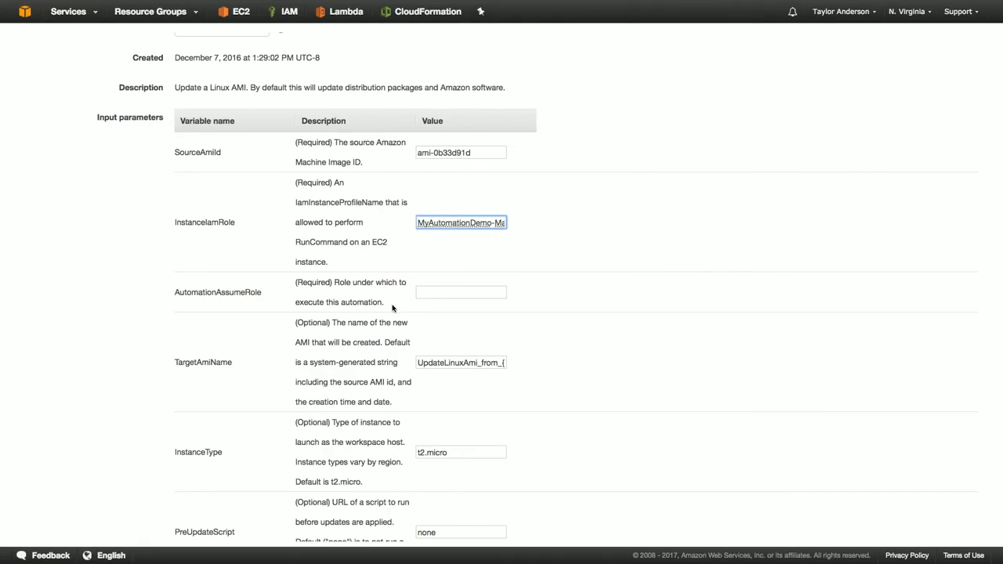
{"action": "type", "text": "eRole-"}
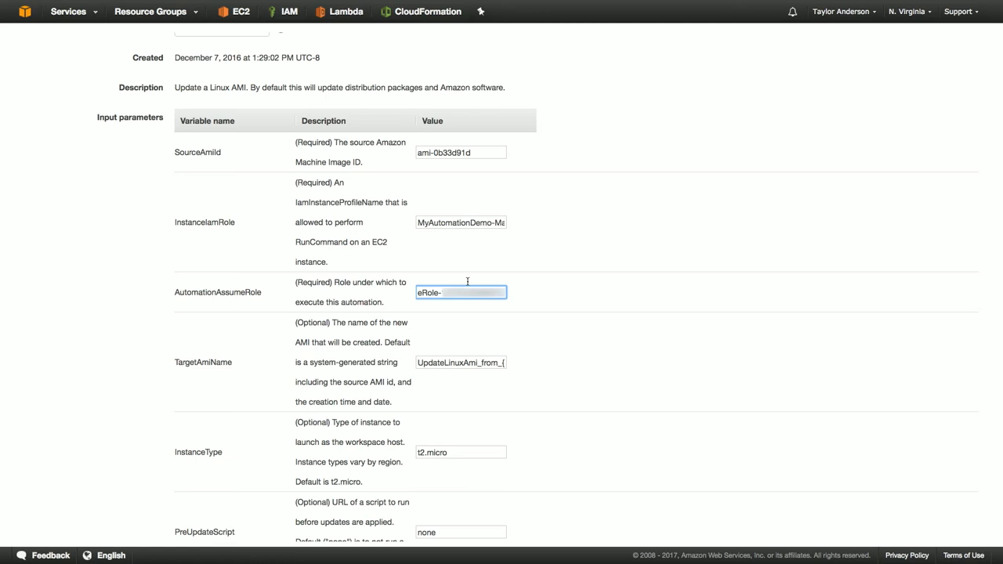
{"action": "mouse_move", "coordinate": [544, 273]}
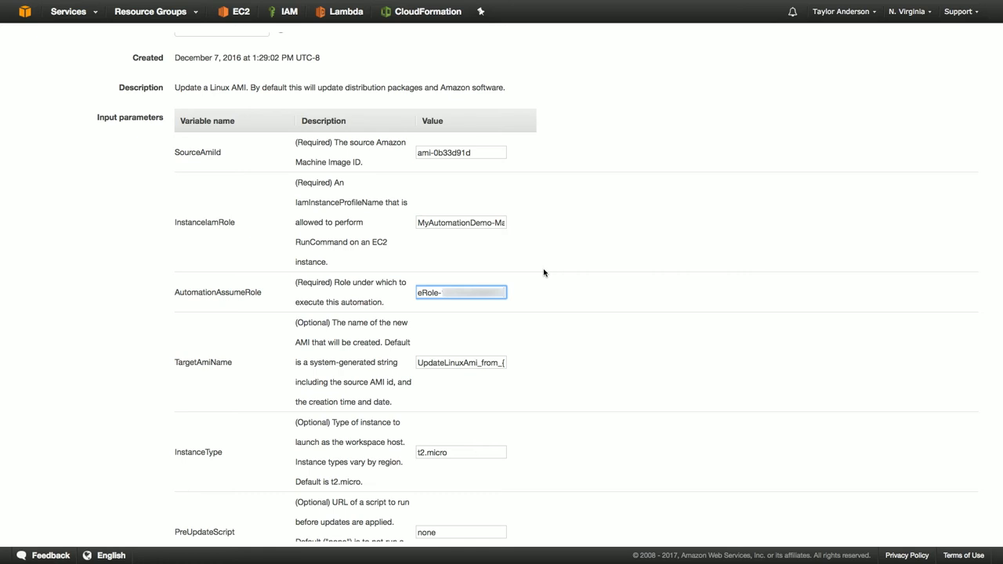
- Scroll through the remaining parameters, keeping defaults, down to the Run automation button
{"action": "scroll", "scroll_direction": "down", "scroll_amount": 3}
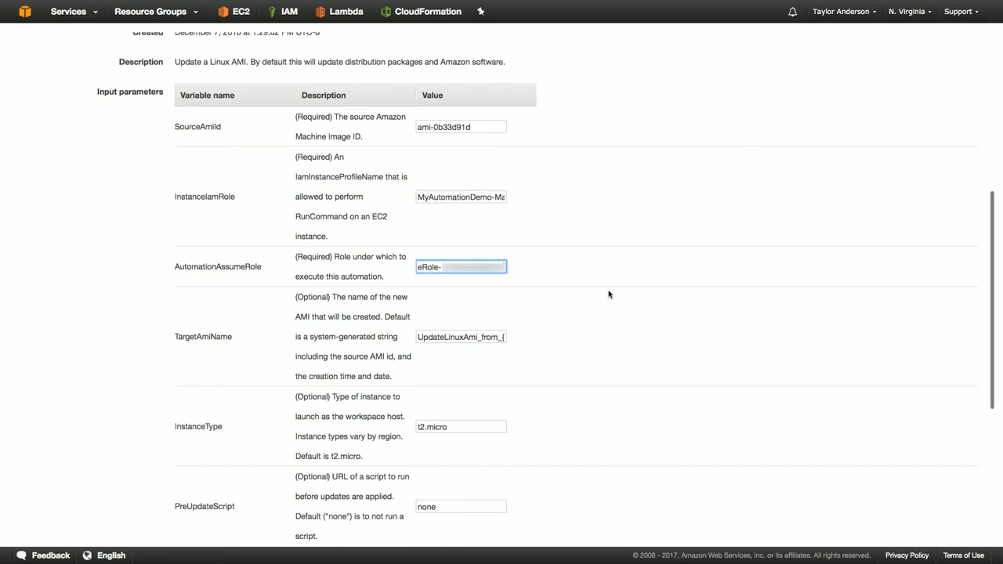
{"action": "scroll", "scroll_direction": "down", "scroll_amount": 3}
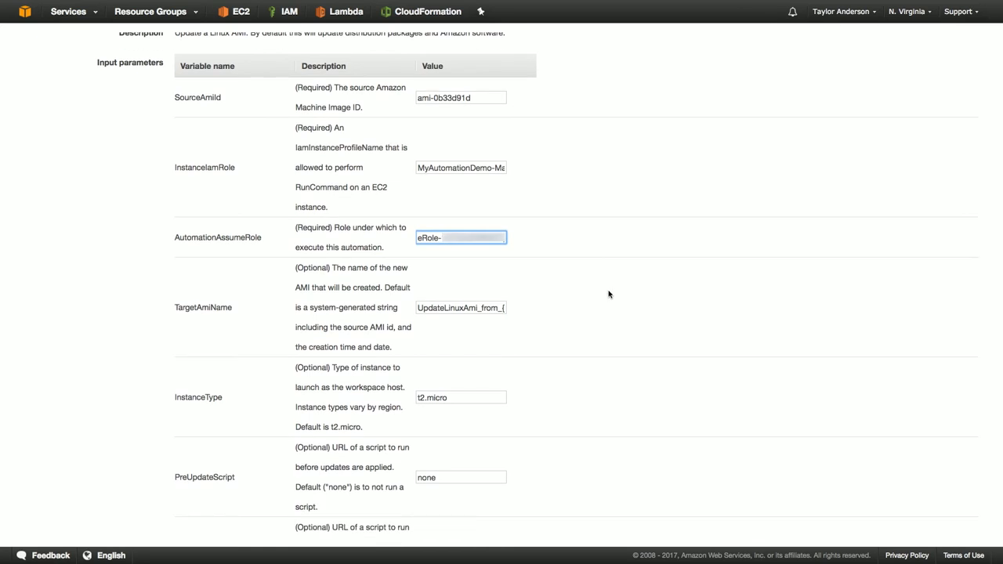
{"action": "scroll", "scroll_direction": "down", "scroll_amount": 3}
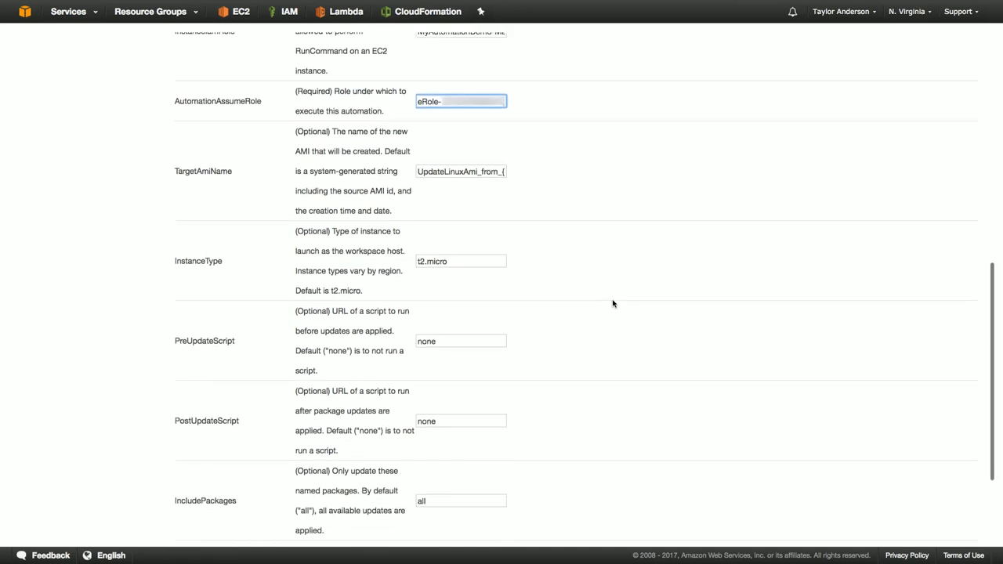
{"action": "scroll", "scroll_direction": "down", "scroll_amount": 3}
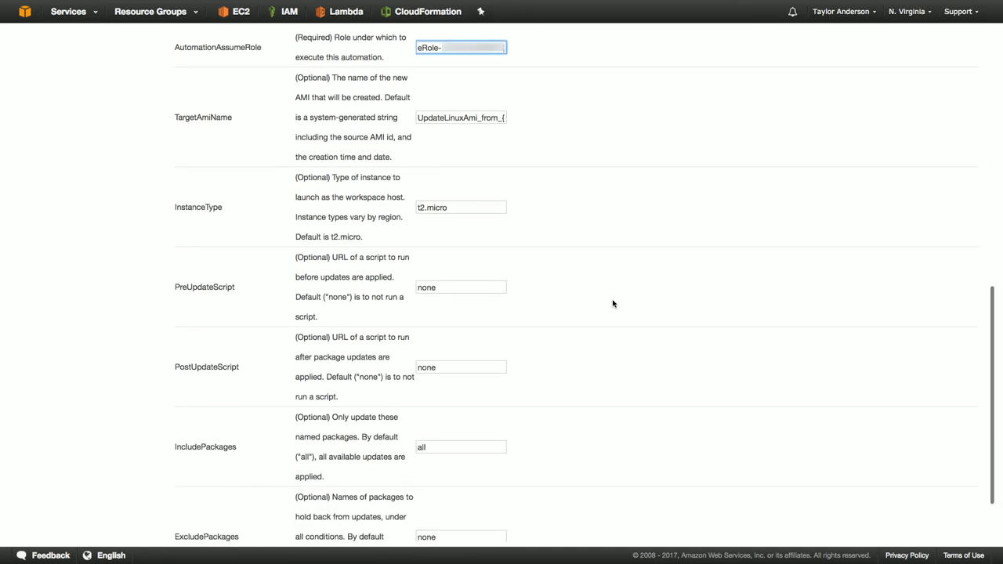
{"action": "scroll", "scroll_direction": "down", "scroll_amount": 3}
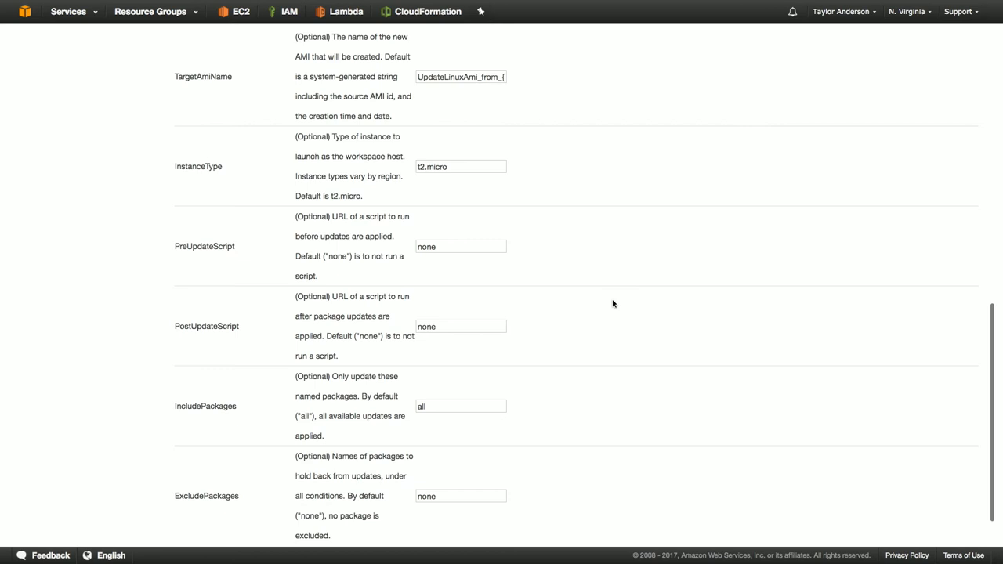
{"action": "scroll", "scroll_direction": "down", "scroll_amount": 3}
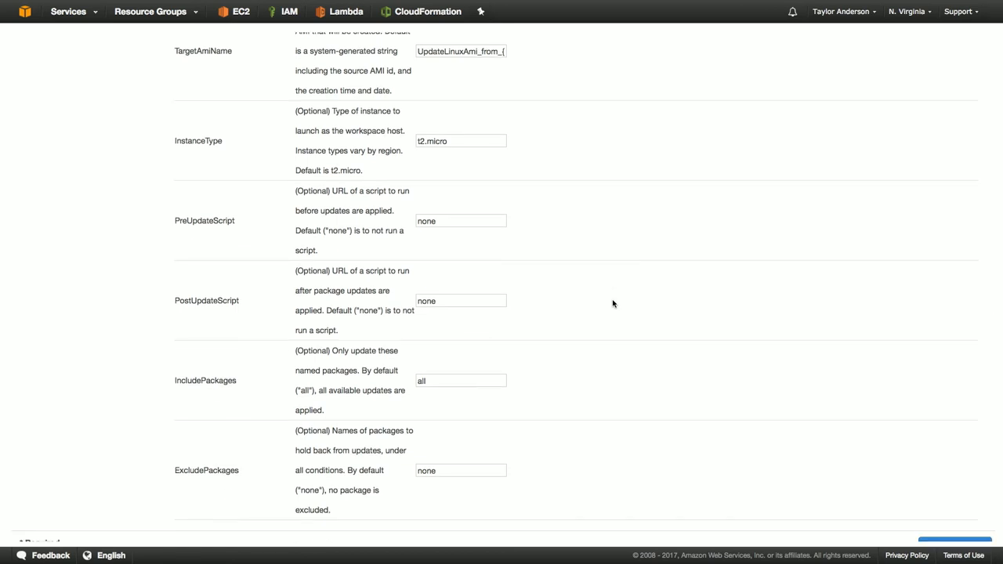
{"action": "scroll", "scroll_direction": "down", "scroll_amount": 3}
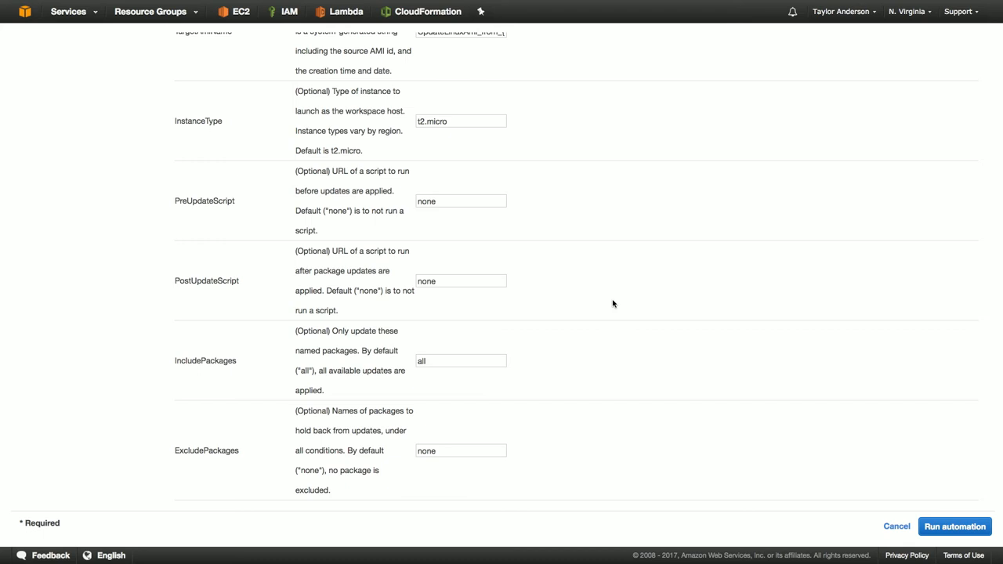
{"action": "mouse_move", "coordinate": [426, 269]}
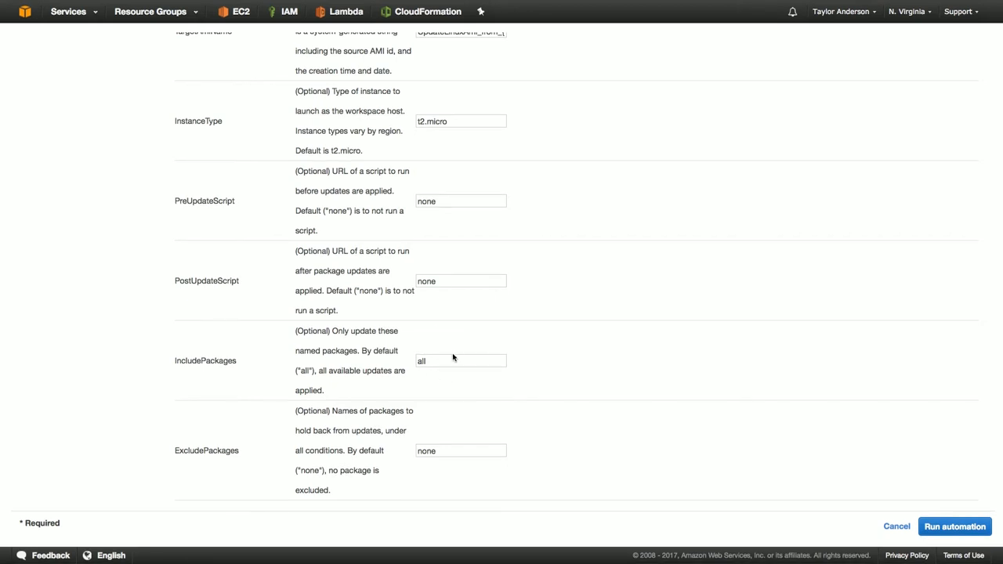
{"action": "mouse_move", "coordinate": [505, 398]}
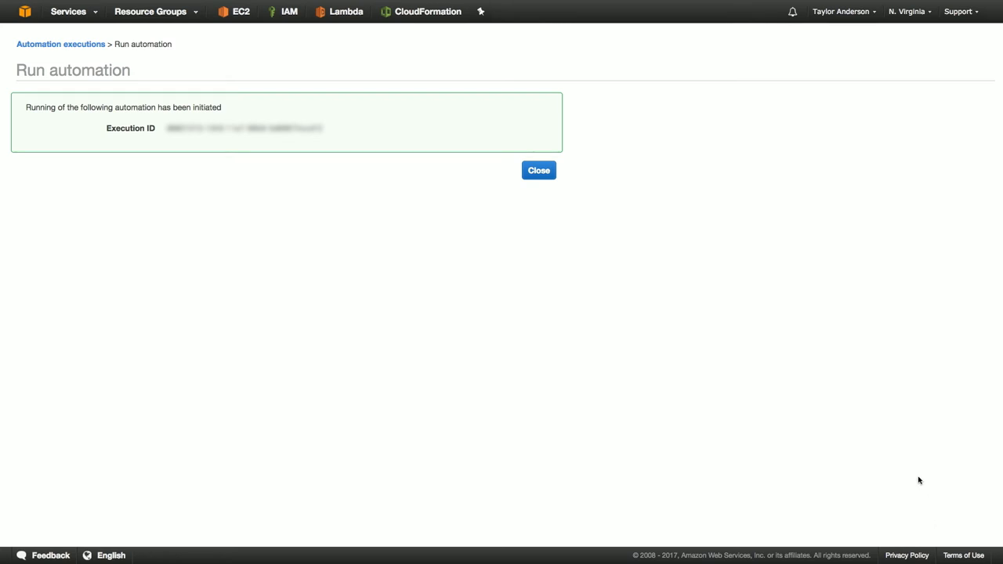
- Launch the AWS-UpdateLinuxAmi automation and return to the executions list showing it InProgress
{"action": "left_click", "coordinate": [540, 169]}
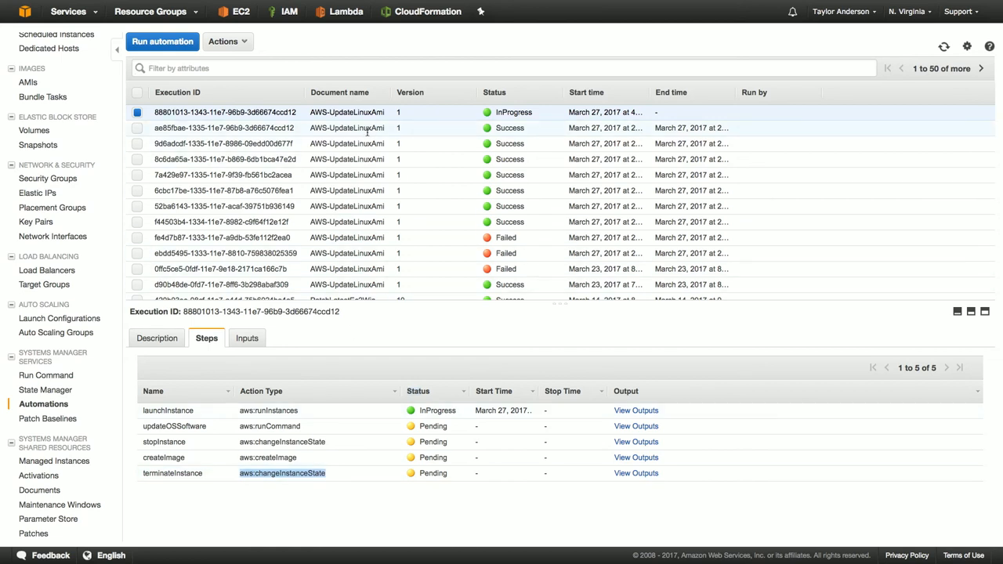
- Select the earlier successful execution to show its five steps all marked Success
{"action": "left_click", "coordinate": [224, 129]}
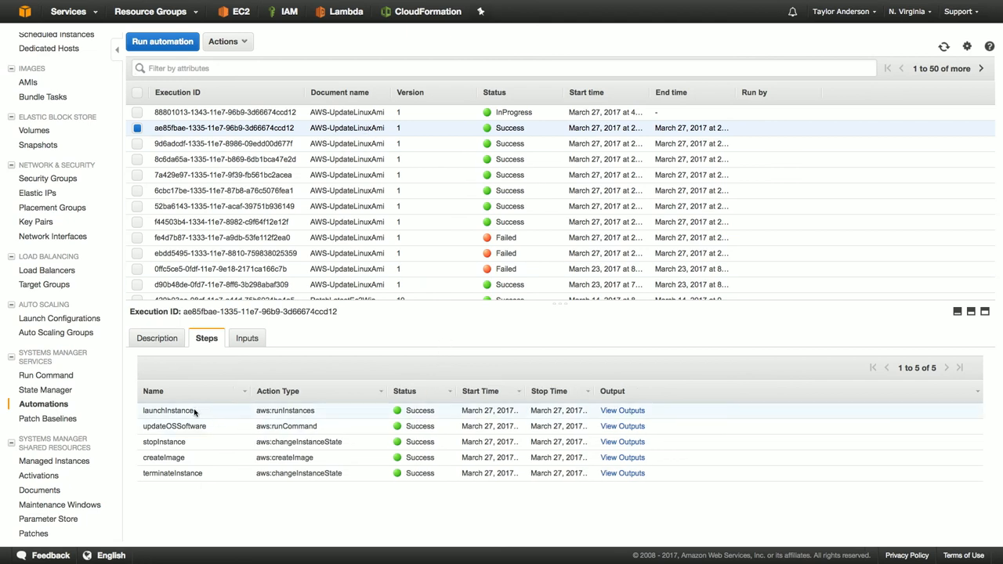
{"action": "mouse_move", "coordinate": [200, 414]}
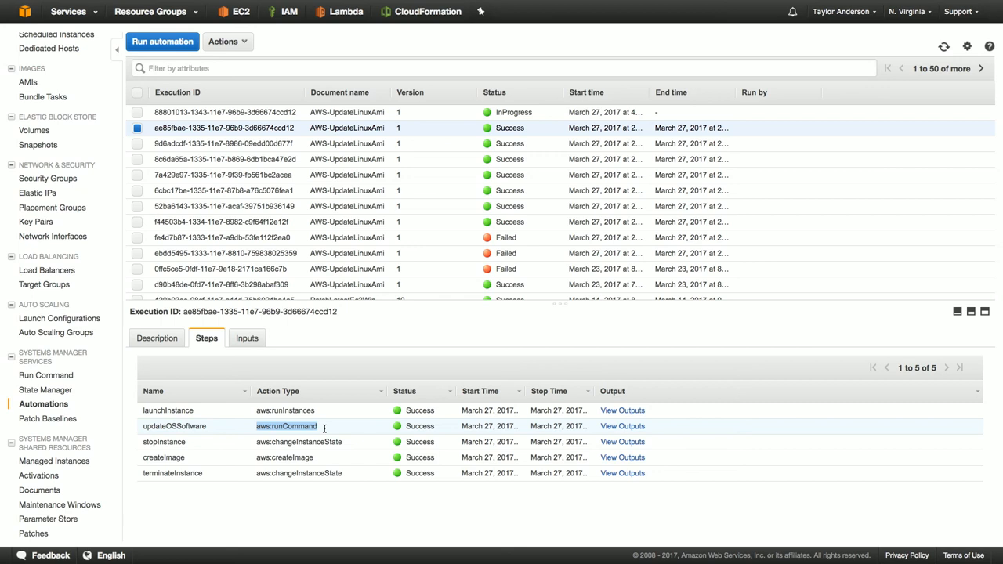
{"action": "mouse_move", "coordinate": [191, 442]}
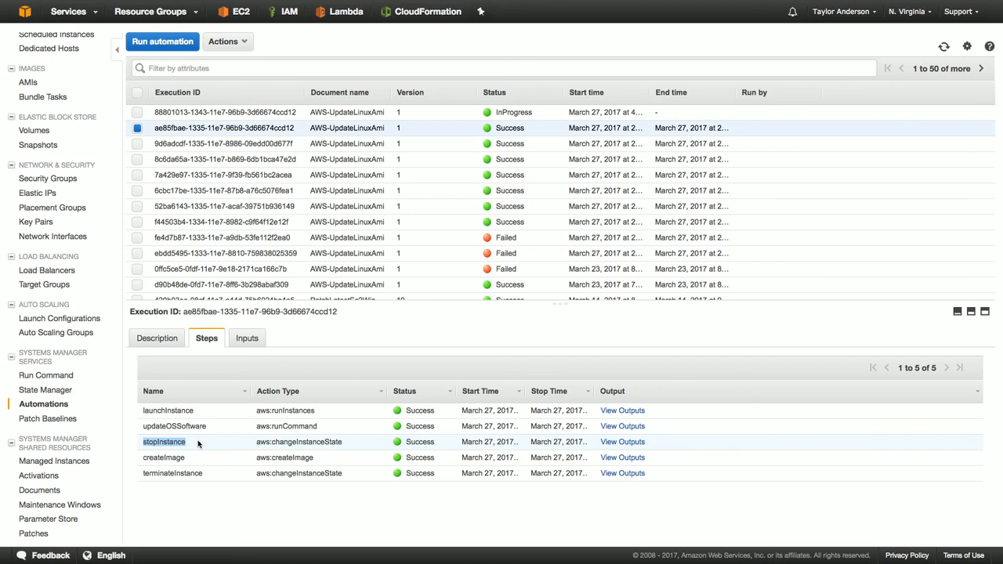
{"action": "mouse_move", "coordinate": [273, 443]}
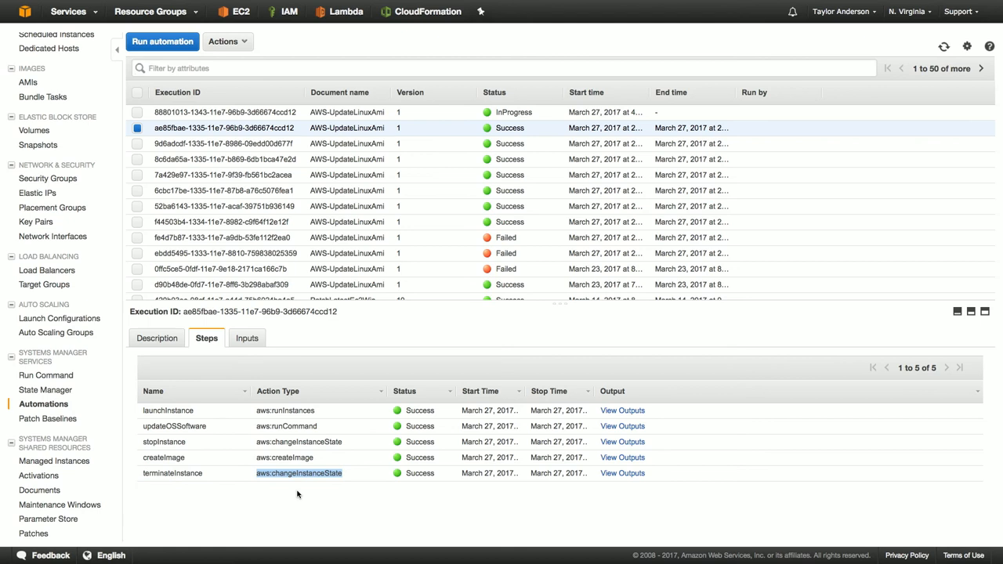
{"action": "mouse_move", "coordinate": [479, 426]}
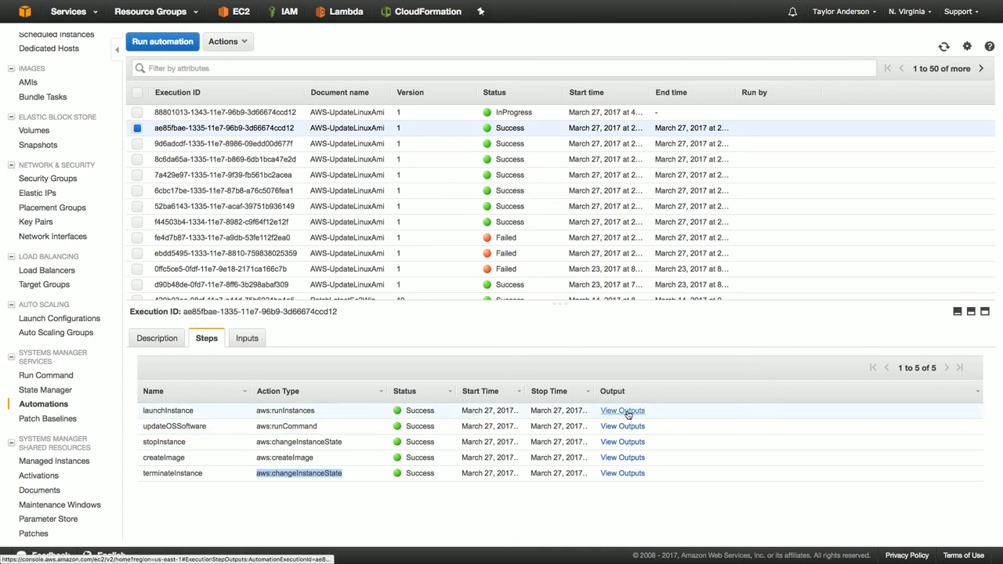
{"action": "left_click", "coordinate": [622, 411]}
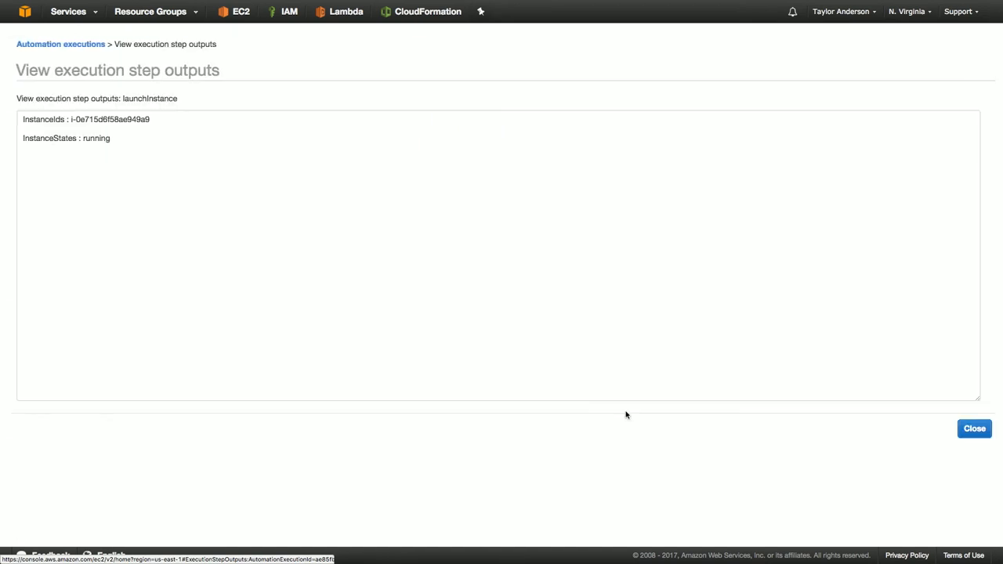
{"action": "mouse_move", "coordinate": [319, 224]}
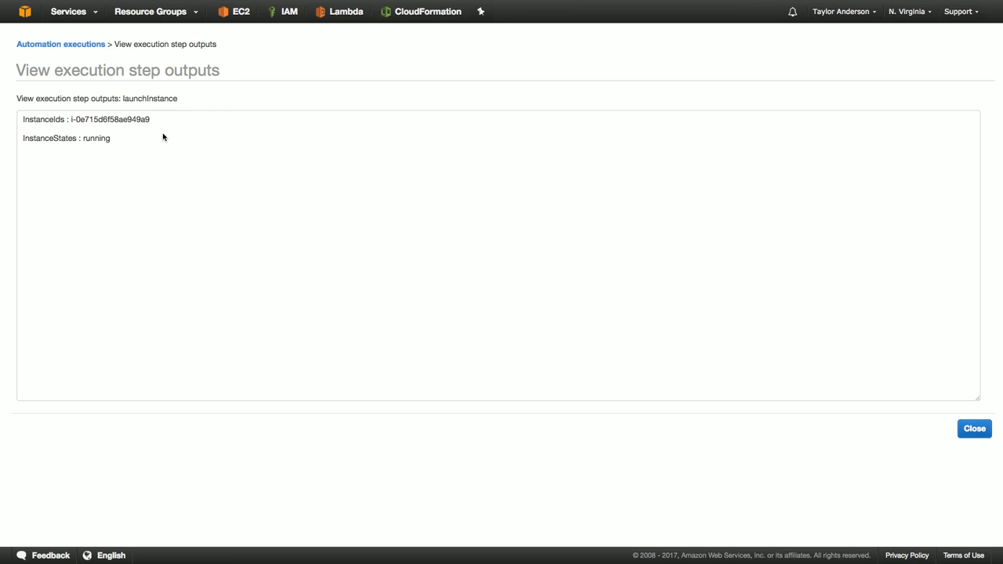
{"action": "double_click", "coordinate": [112, 119]}
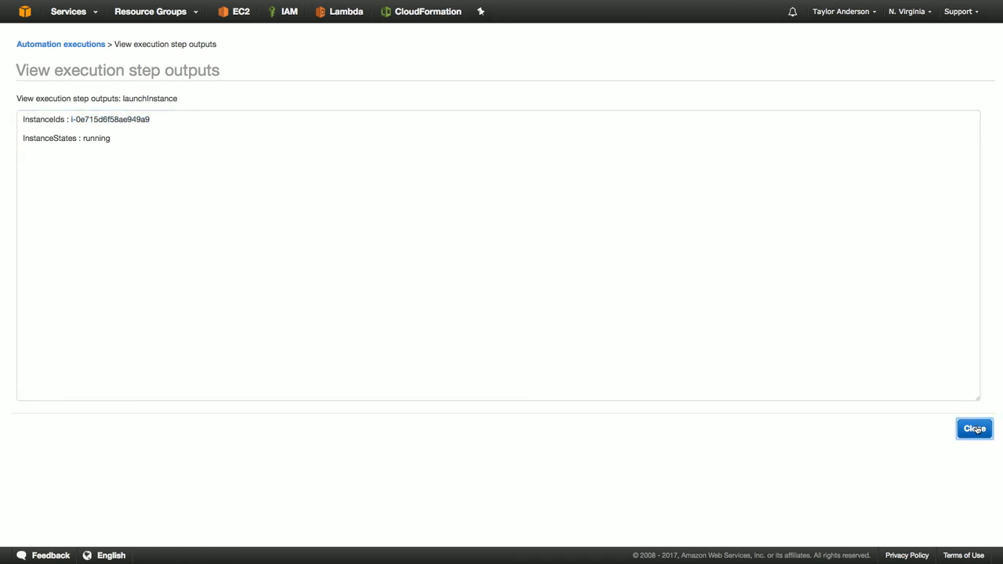
{"action": "left_click", "coordinate": [975, 429]}
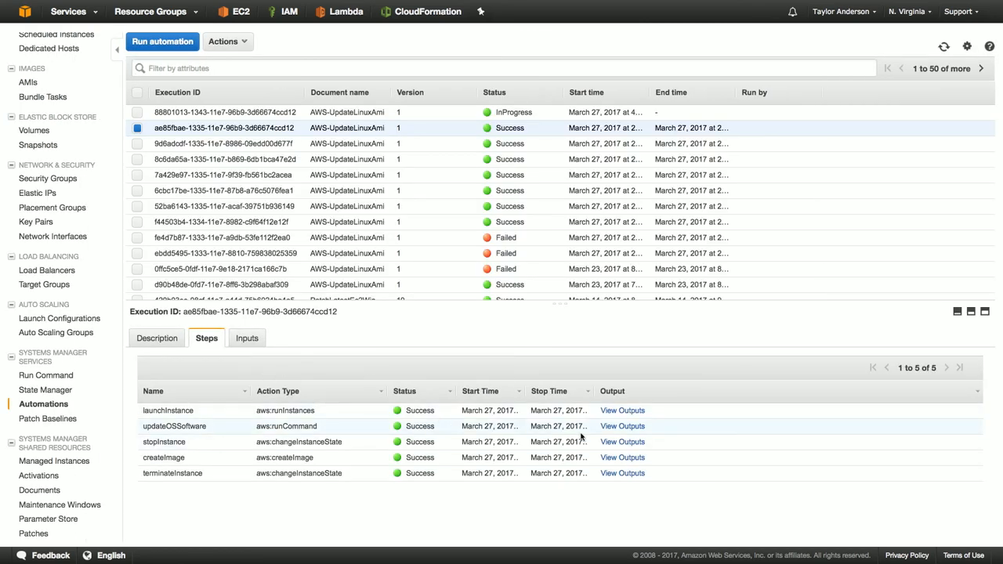
{"action": "left_click", "coordinate": [622, 426]}
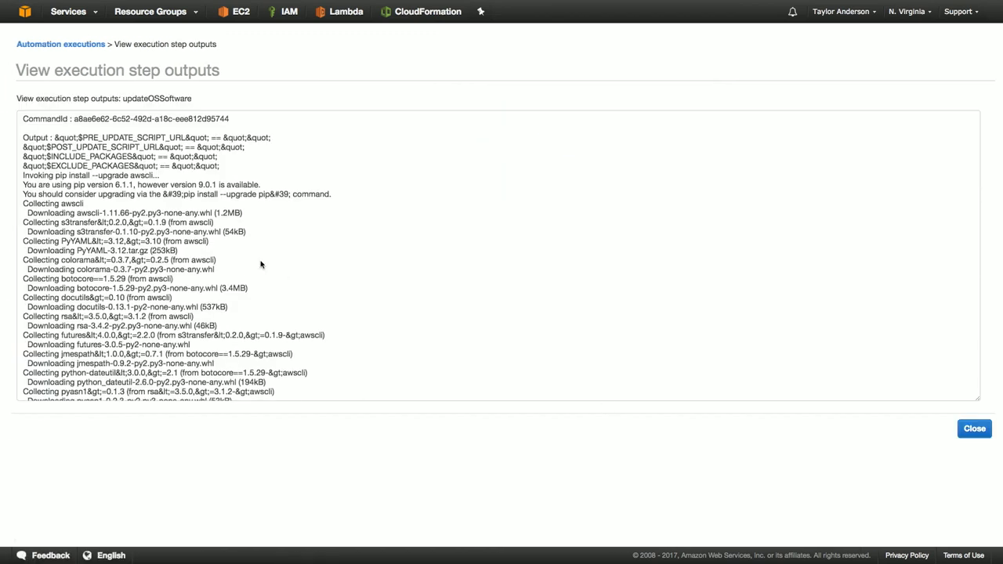
{"action": "scroll", "scroll_direction": "down", "scroll_amount": 3}
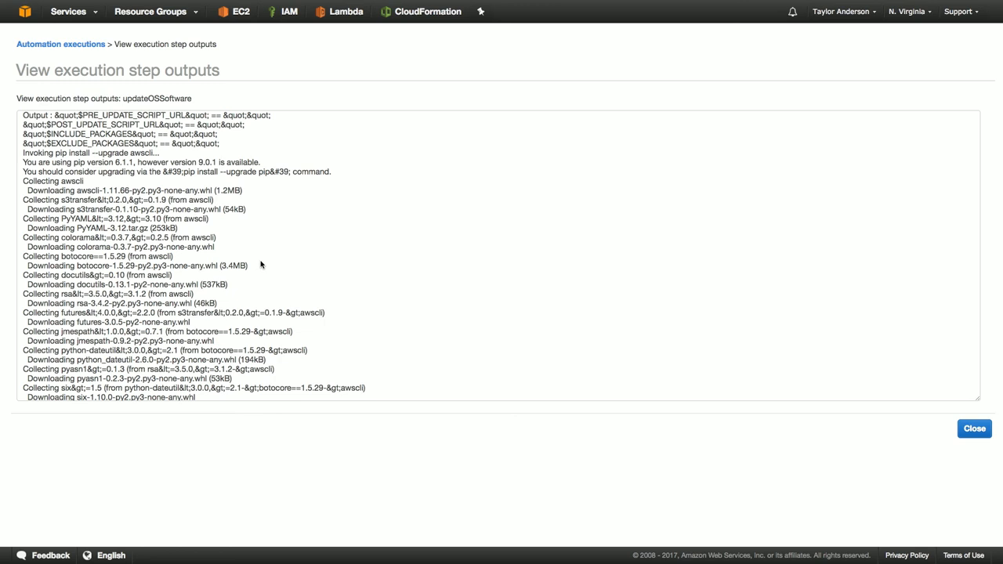
{"action": "mouse_move", "coordinate": [975, 430]}
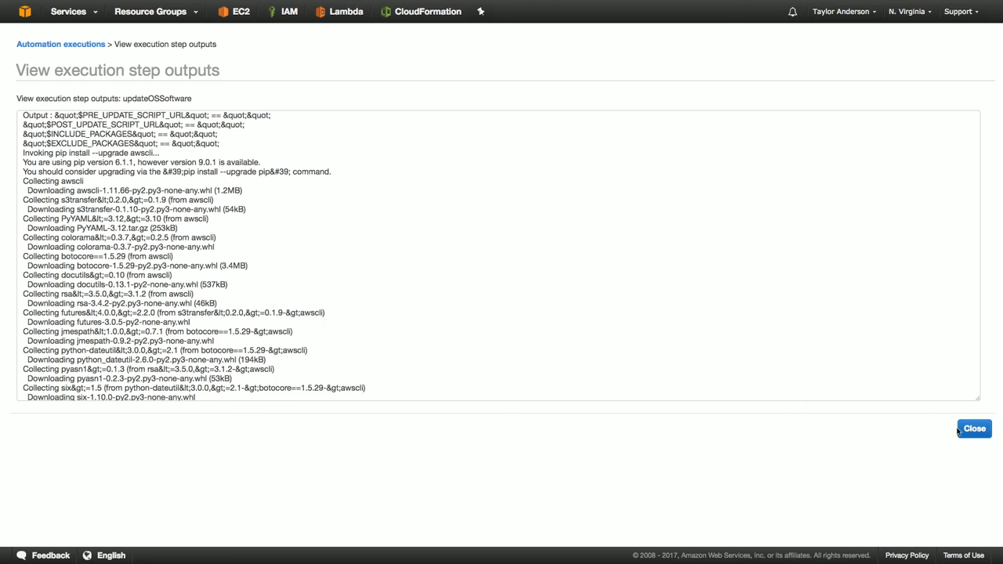
{"action": "left_click", "coordinate": [973, 429]}
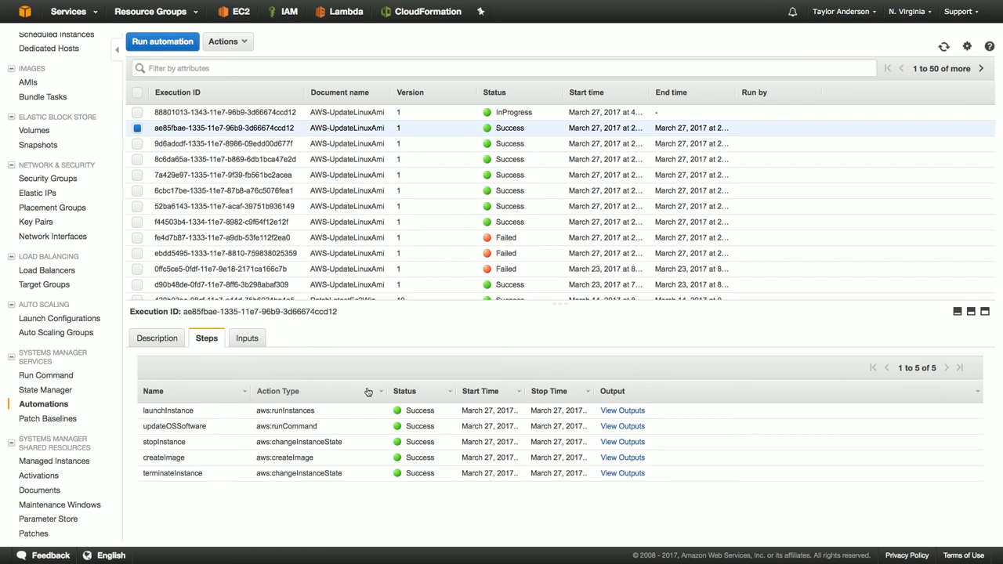
{"action": "mouse_move", "coordinate": [237, 359]}
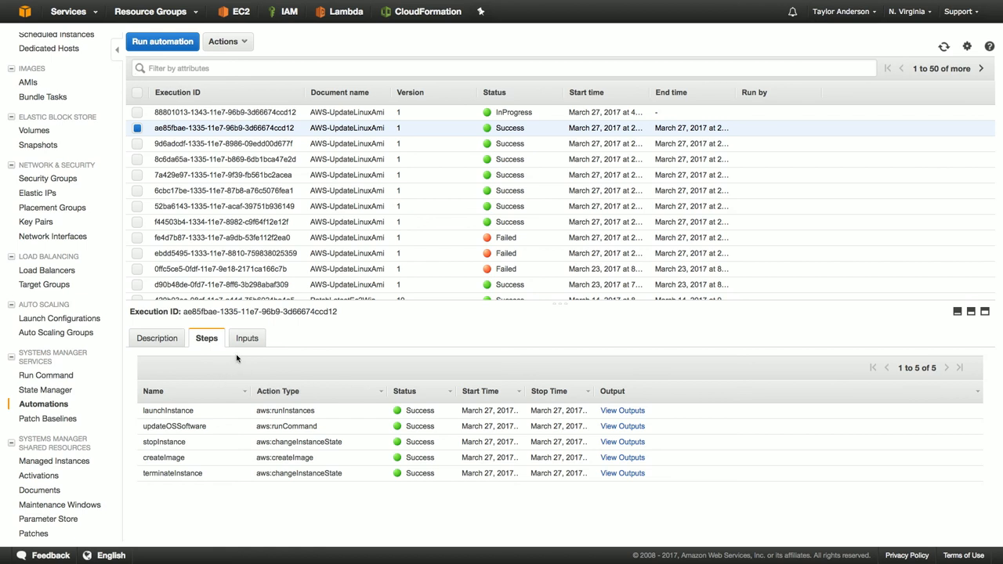
- View the execution's Description outputs to reveal the new AMI ID from createImage.ImageId
{"action": "left_click", "coordinate": [156, 338]}
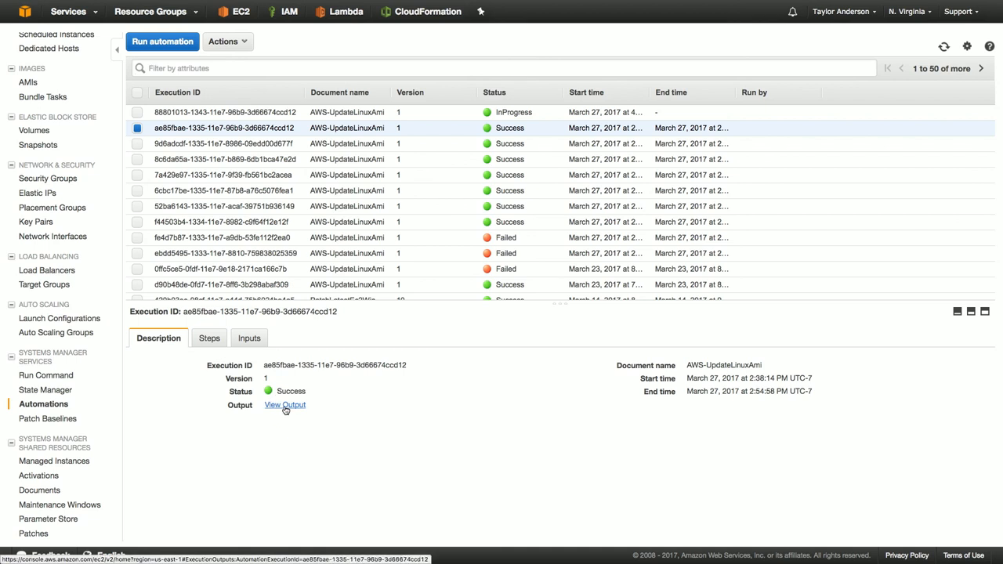
{"action": "left_click", "coordinate": [285, 405]}
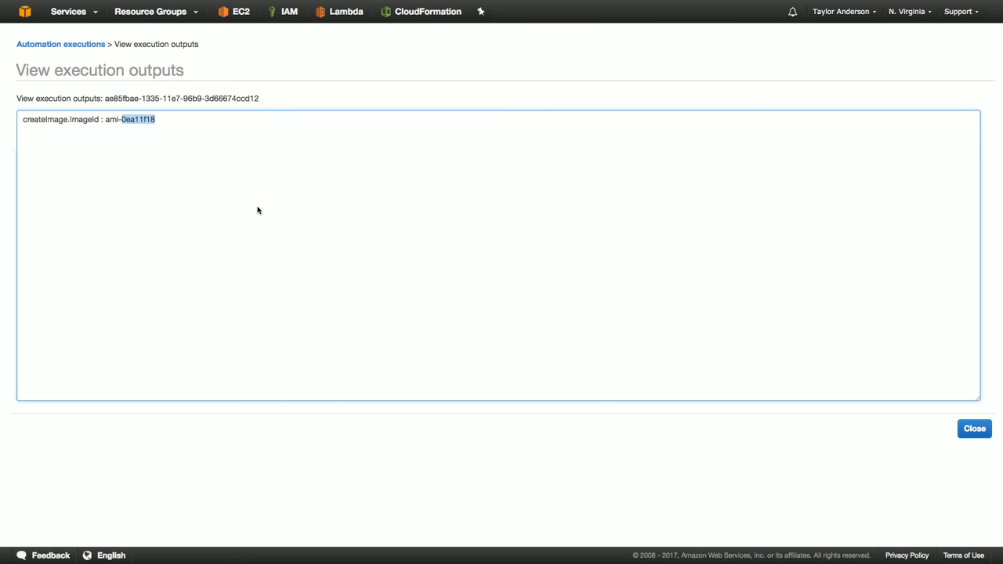
{"action": "mouse_move", "coordinate": [846, 286]}
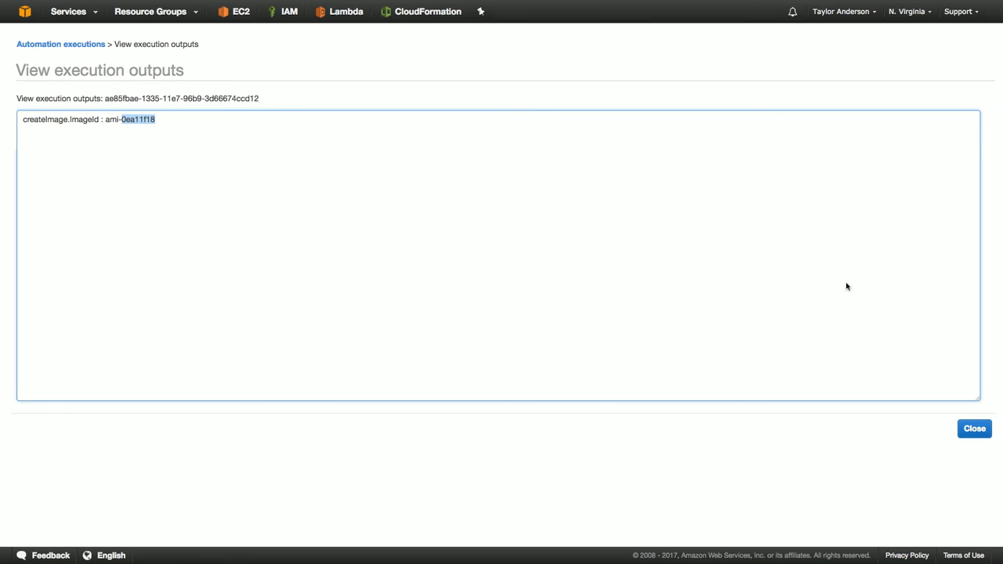